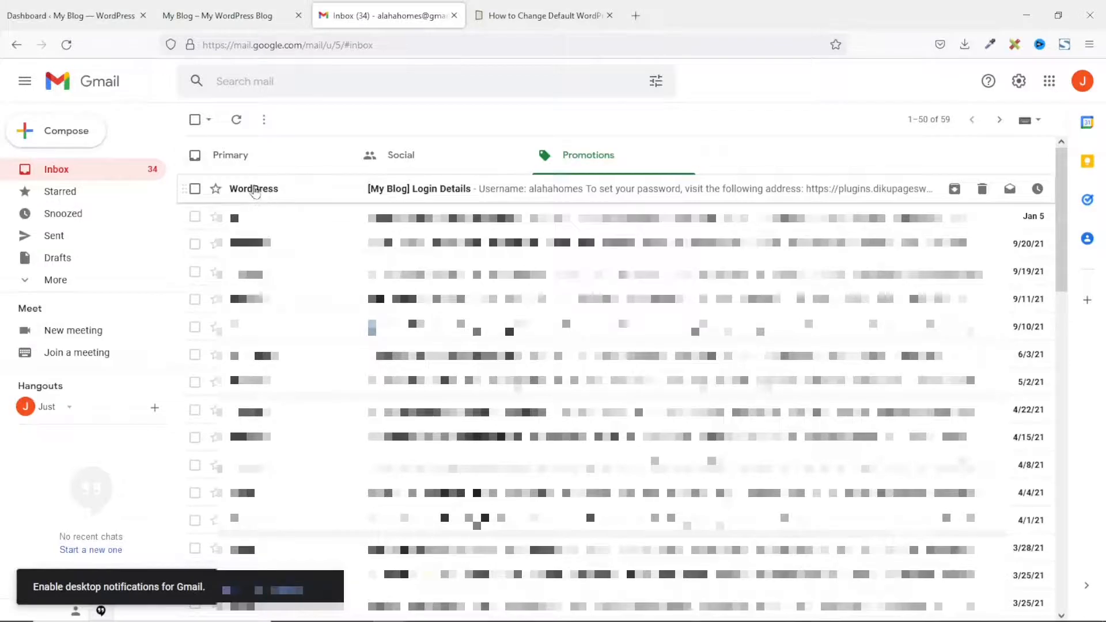
View the '[My Blog] Login Details' email showing the default WordPress sender, then return to the homepage.
left_click(418, 188)
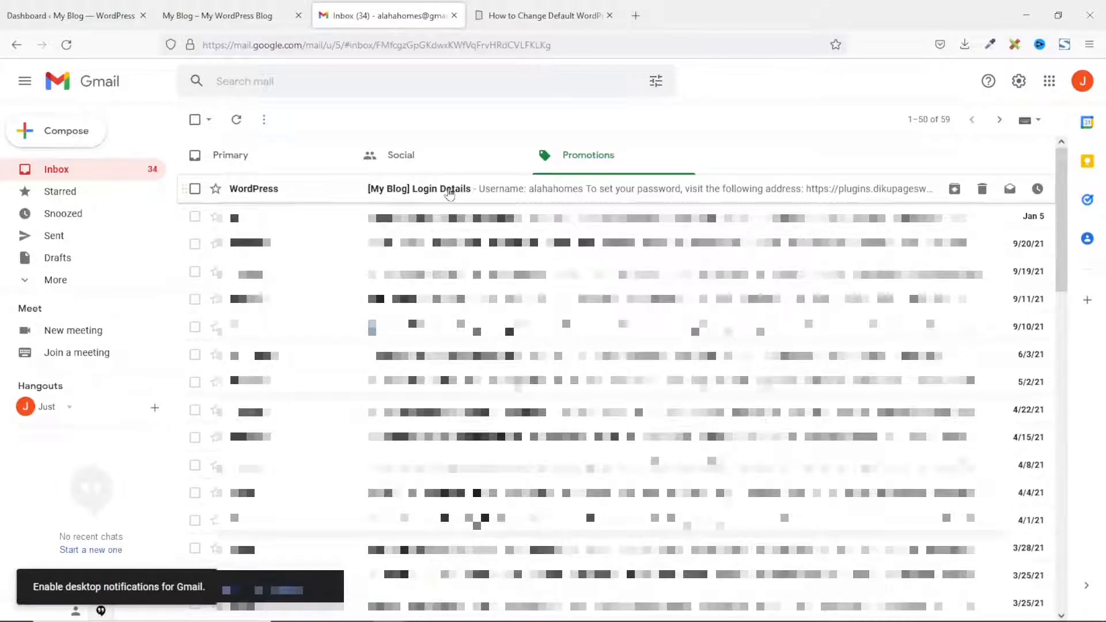
left_click(419, 188)
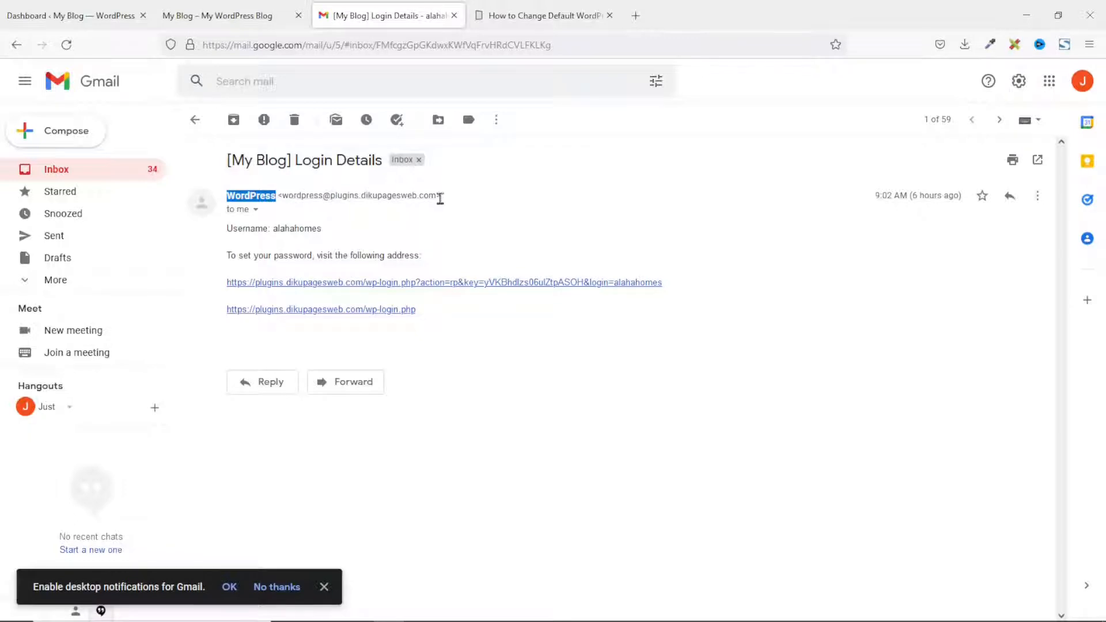
left_click(217, 16)
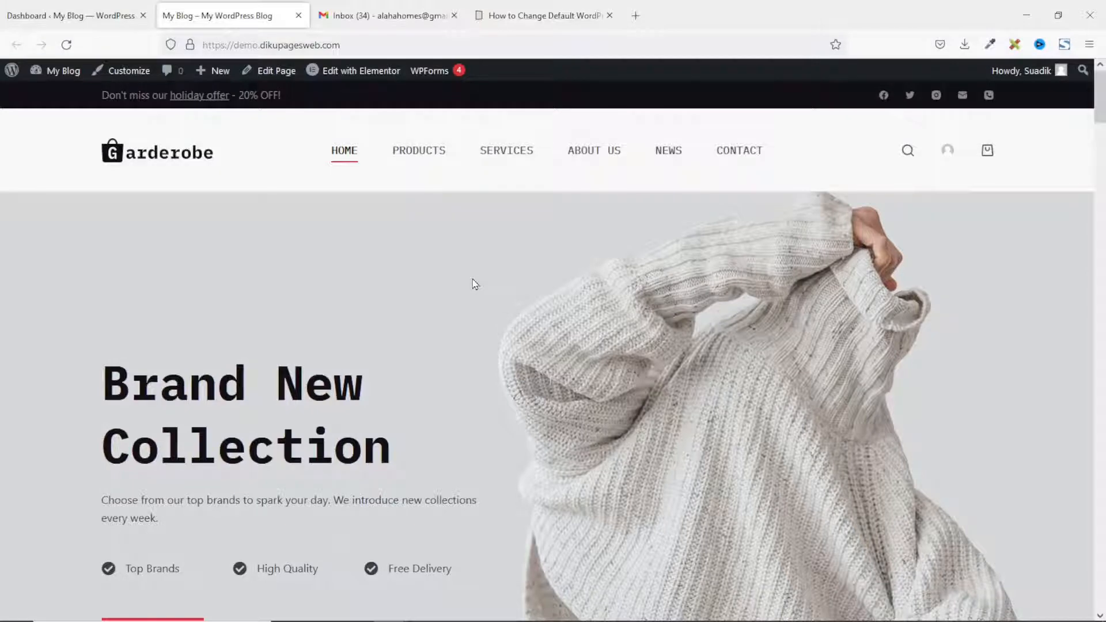
mouse_move(412, 288)
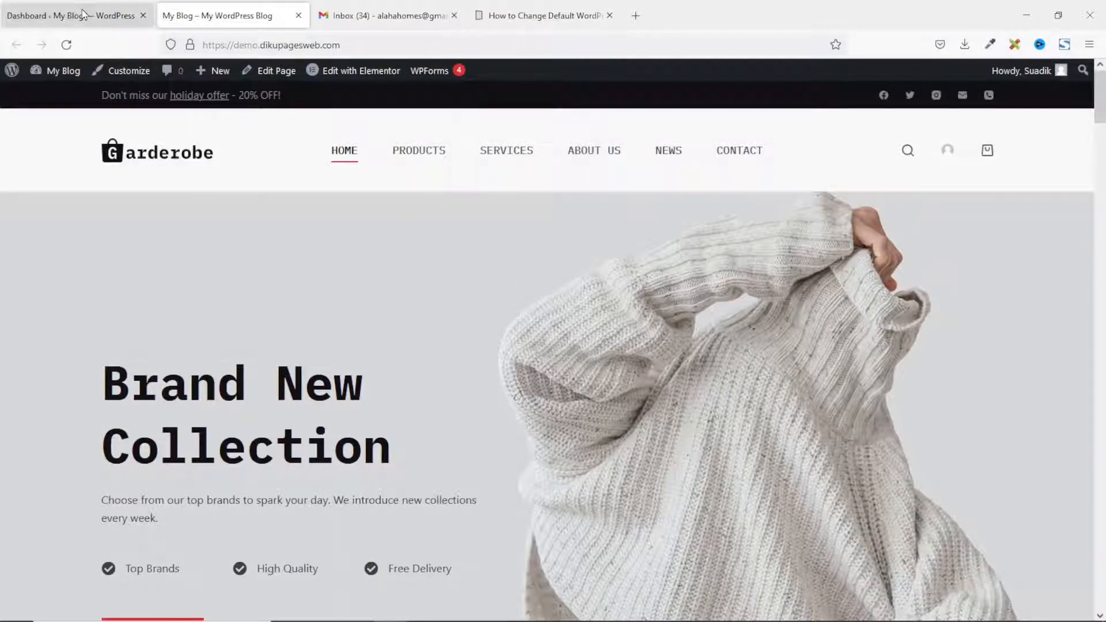
Switch from the live shop homepage to the 'Dashboard – My Blog' admin tab.
left_click(70, 15)
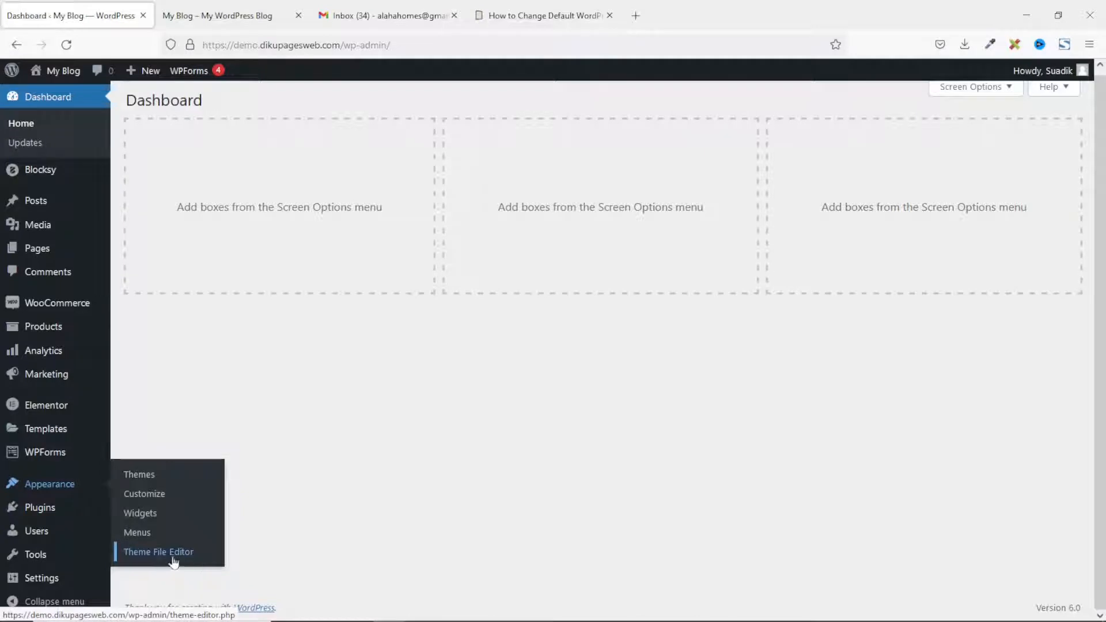
Load the Blocksy Child theme's functions.php in the Theme File Editor.
left_click(157, 551)
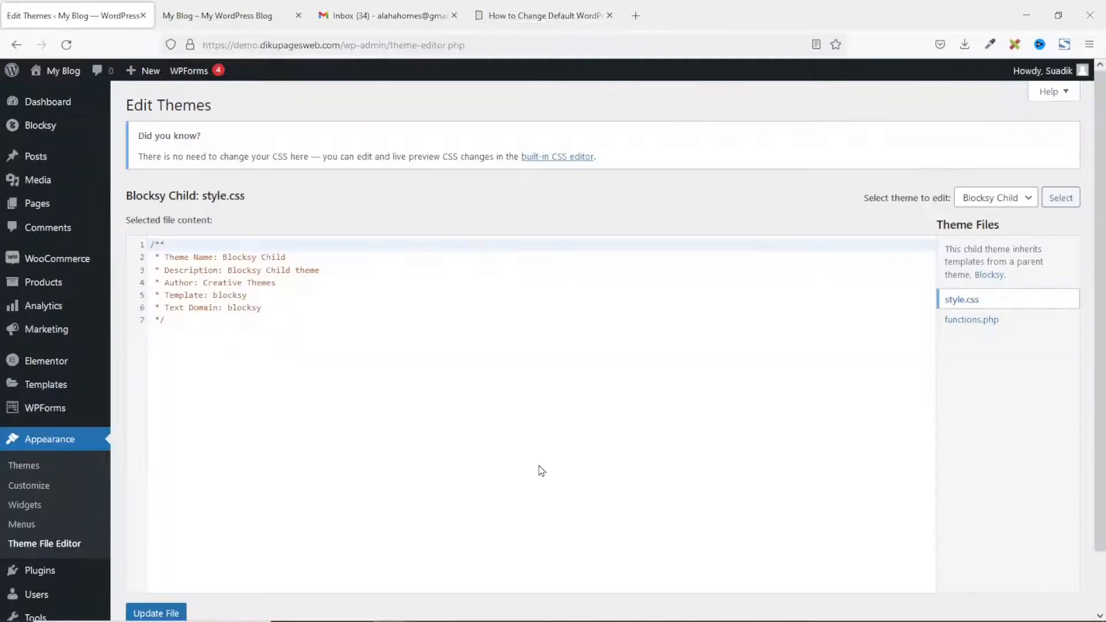
mouse_move(572, 497)
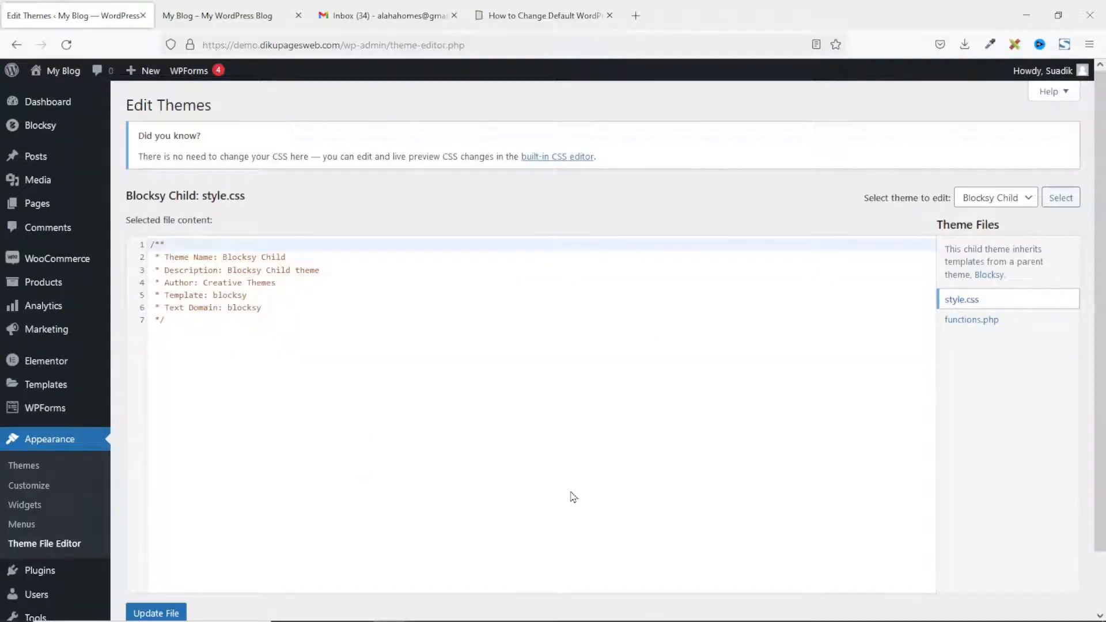
mouse_move(417, 283)
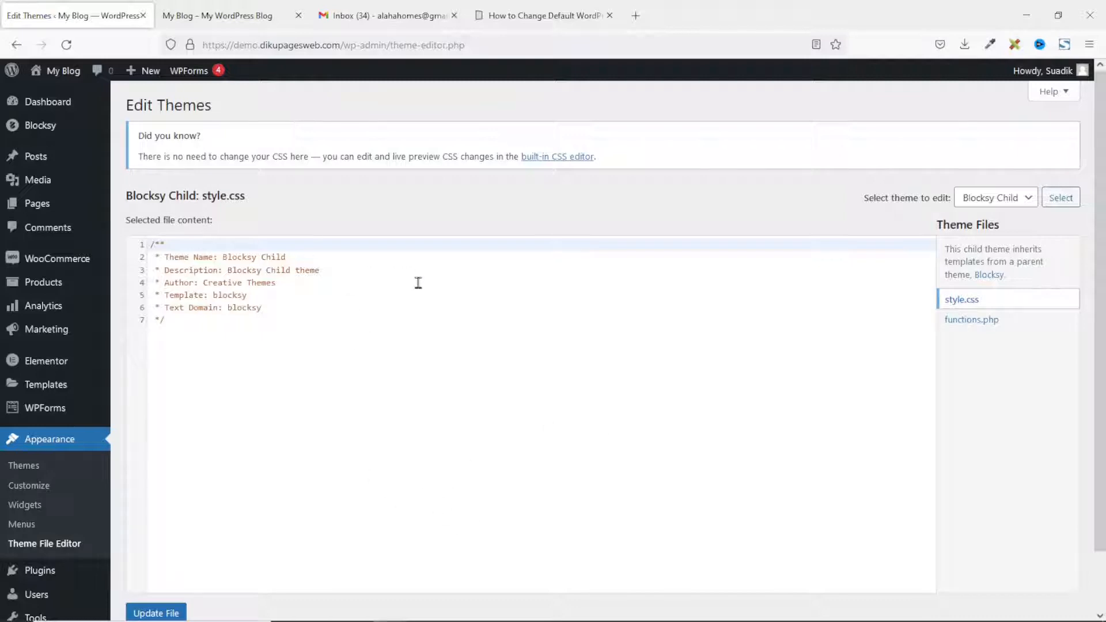
mouse_move(355, 401)
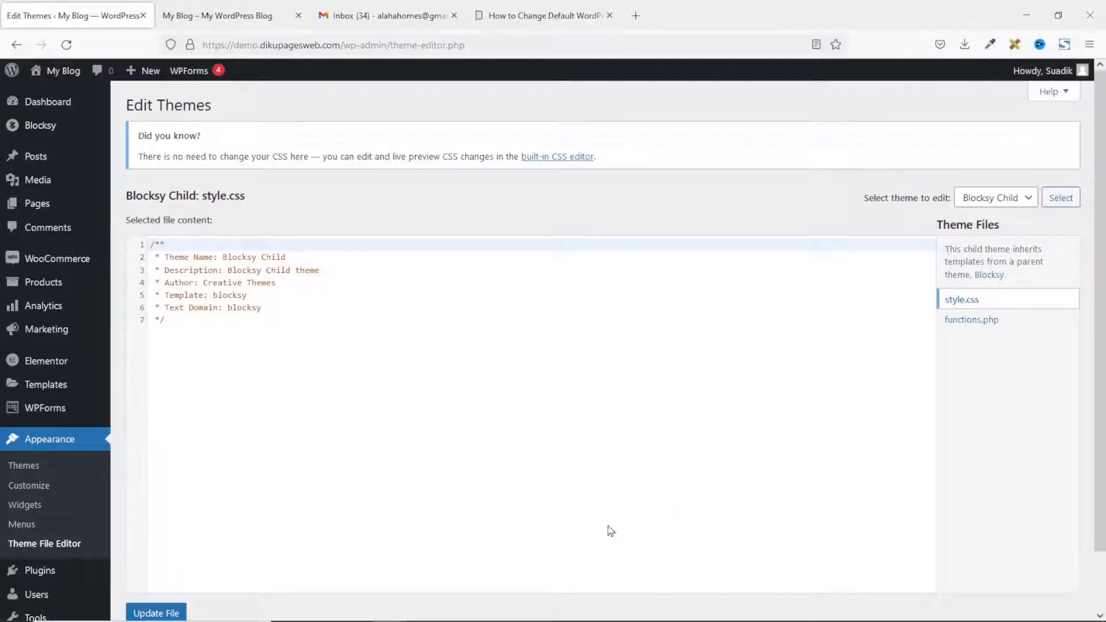
mouse_move(638, 421)
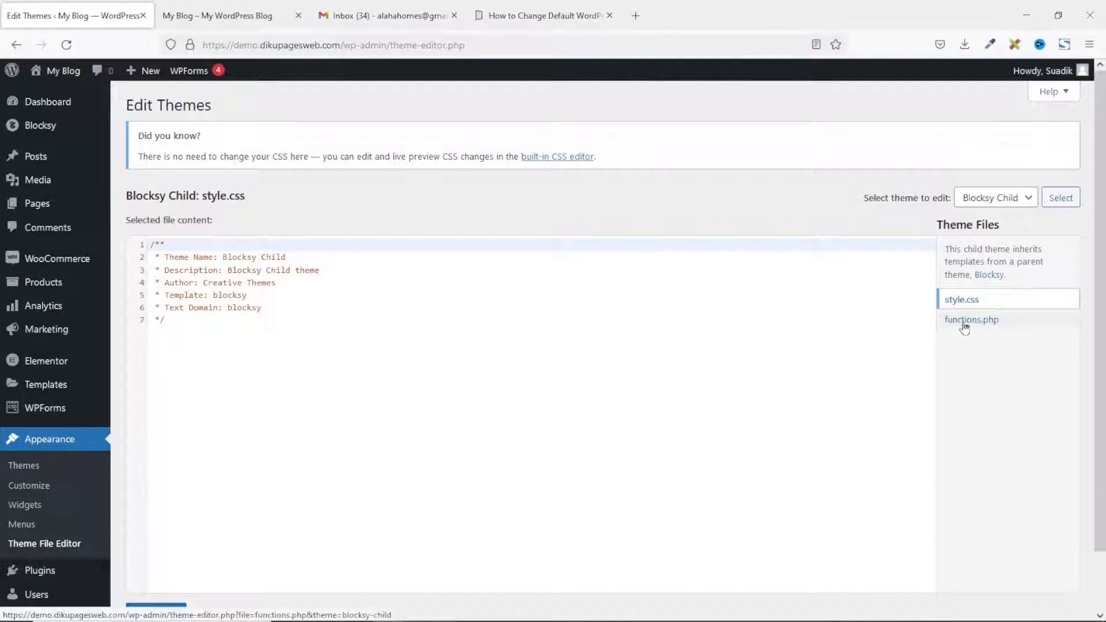
left_click(971, 319)
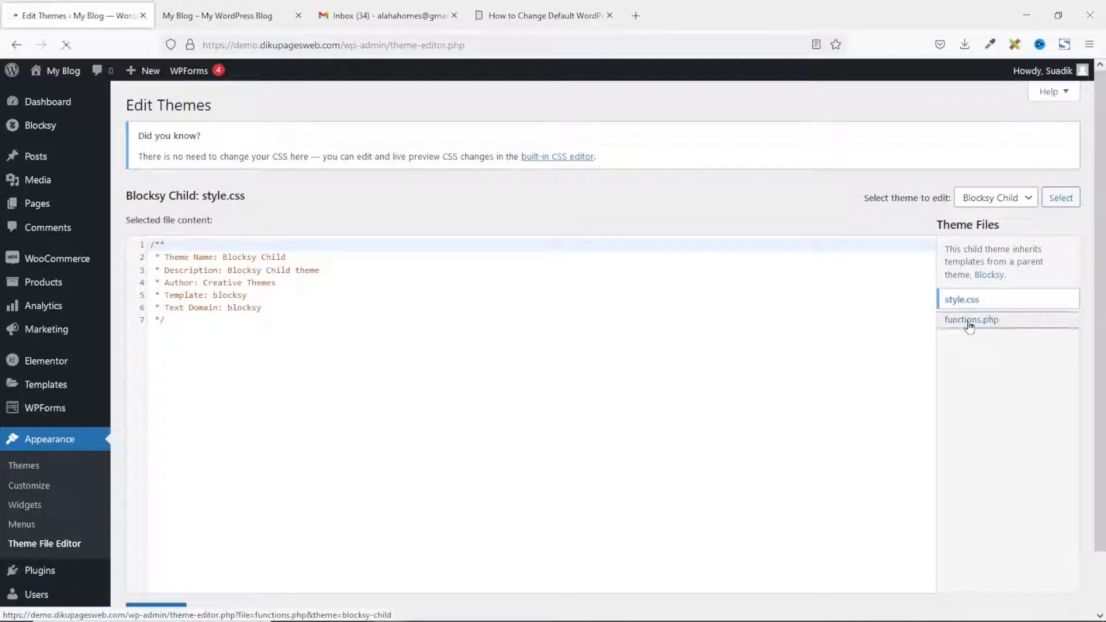
left_click(971, 320)
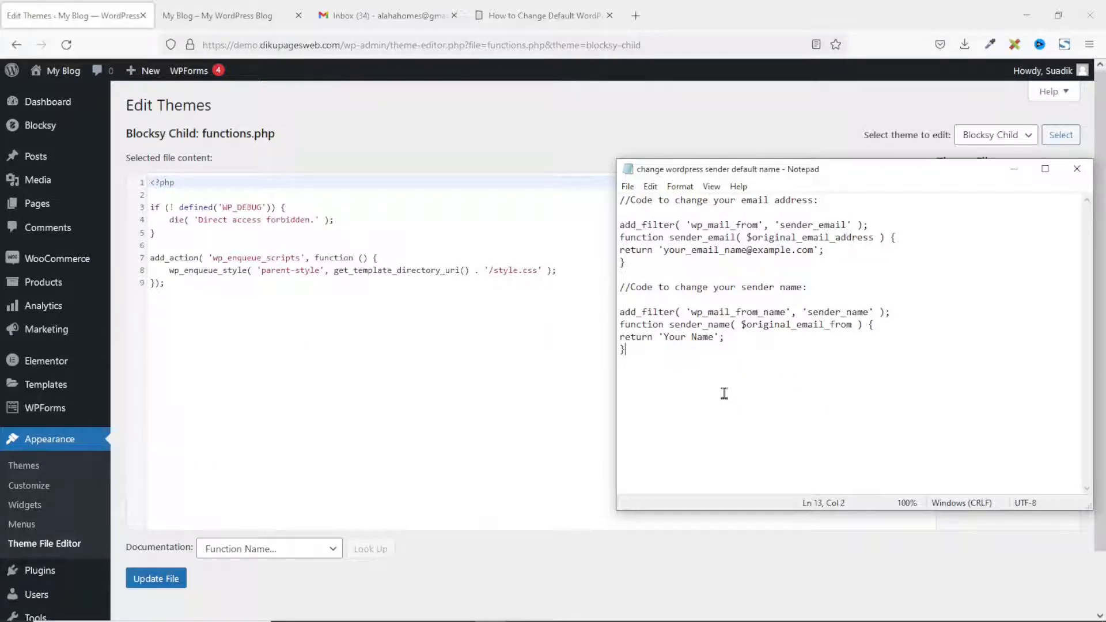
mouse_move(670, 365)
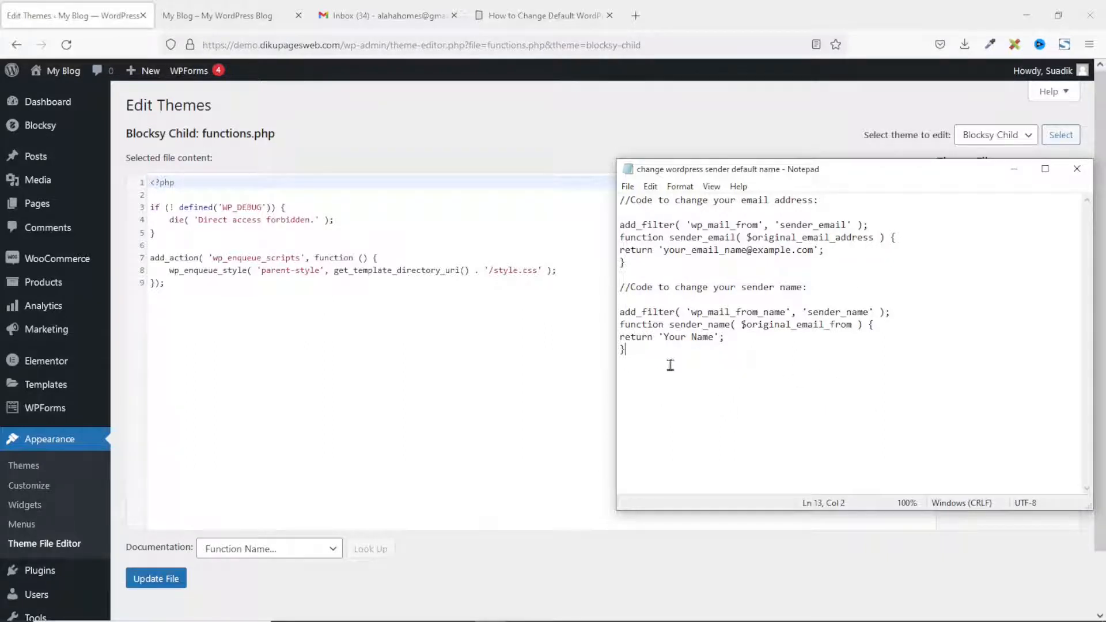
Select the sender email and name snippet in Notepad for copying.
key("ctrl+a")
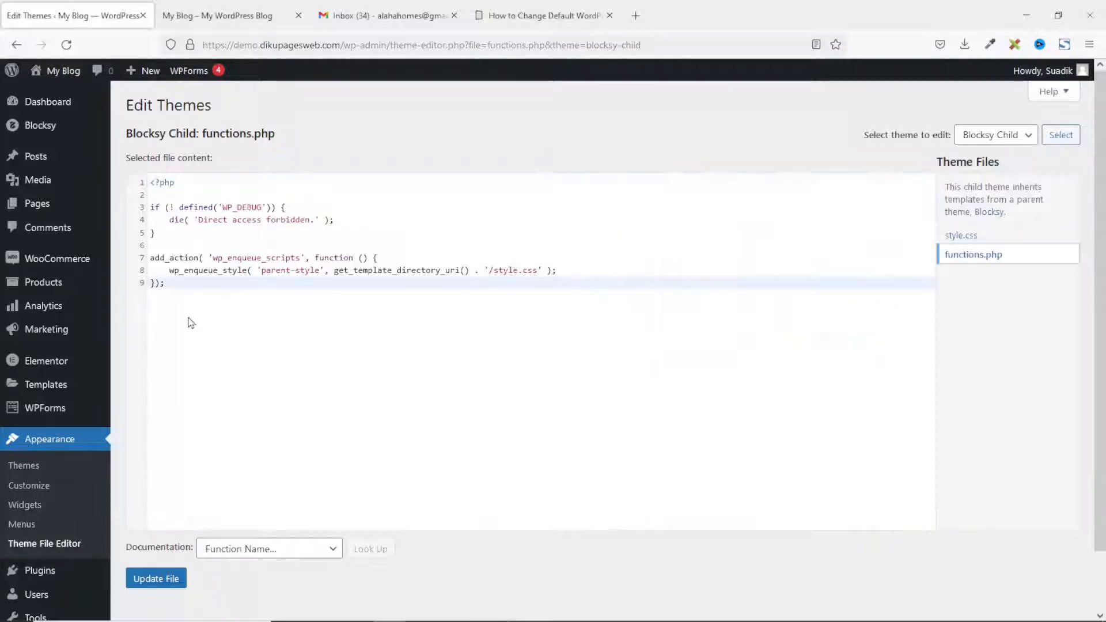
mouse_move(202, 343)
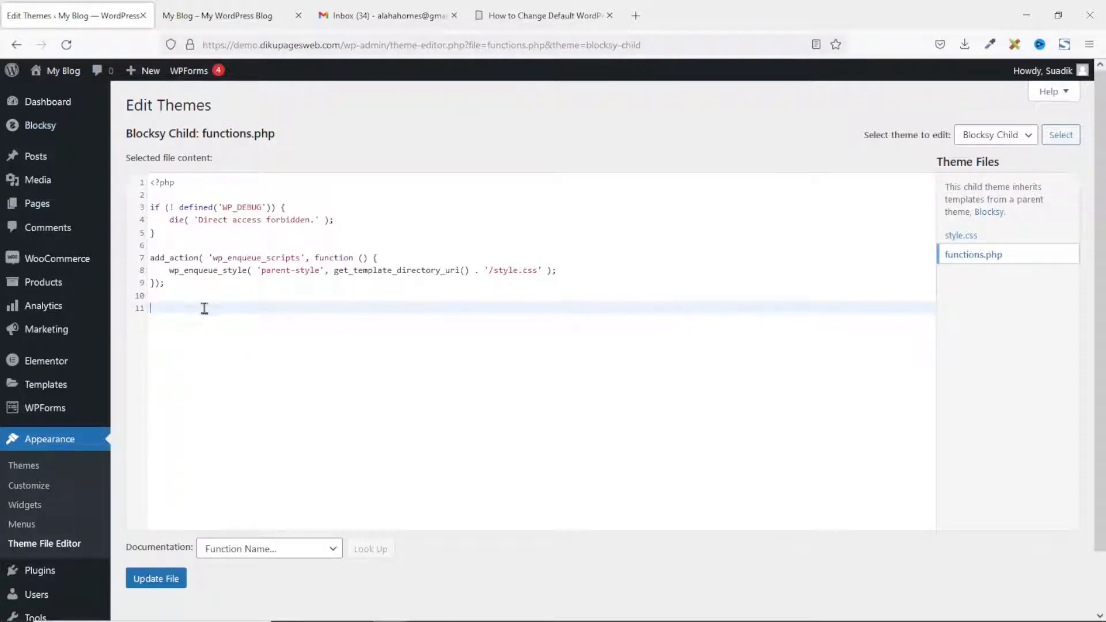
mouse_move(299, 428)
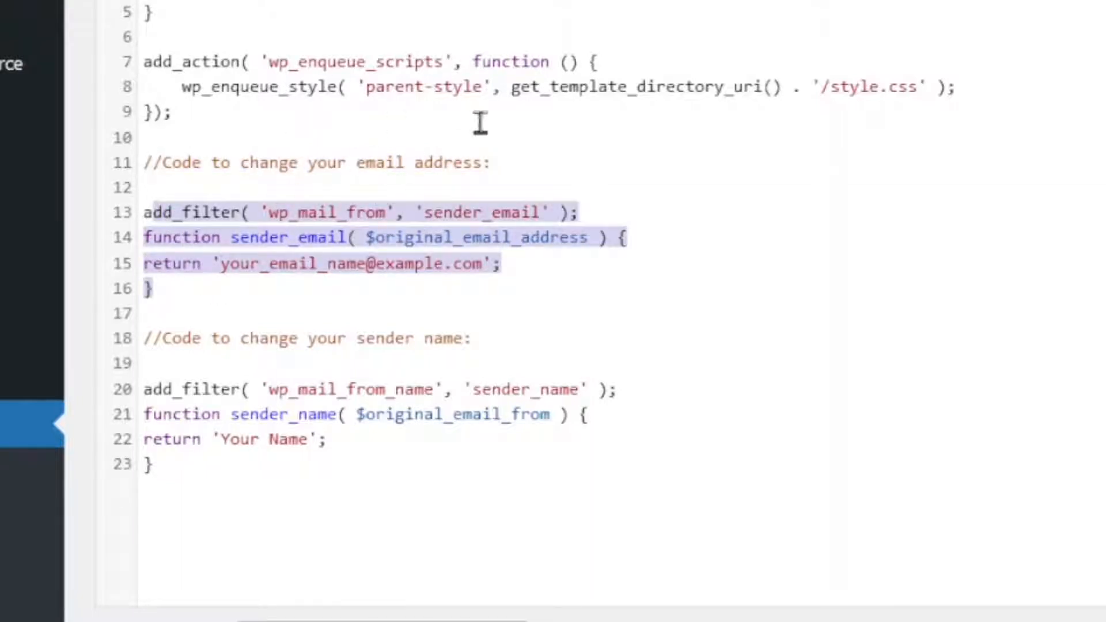
mouse_move(398, 215)
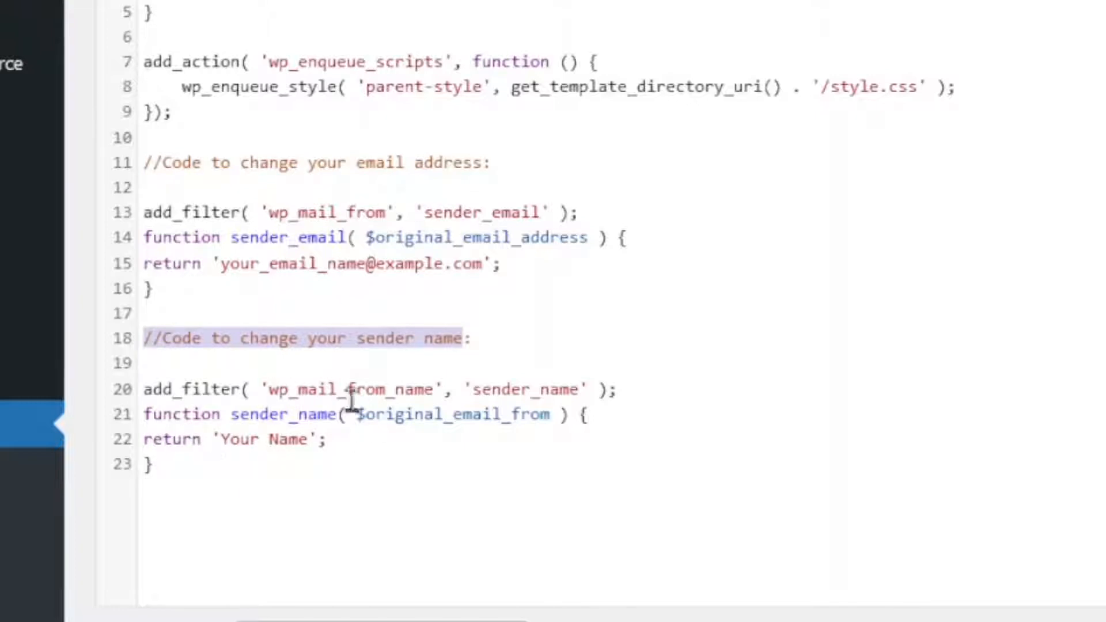
mouse_move(305, 414)
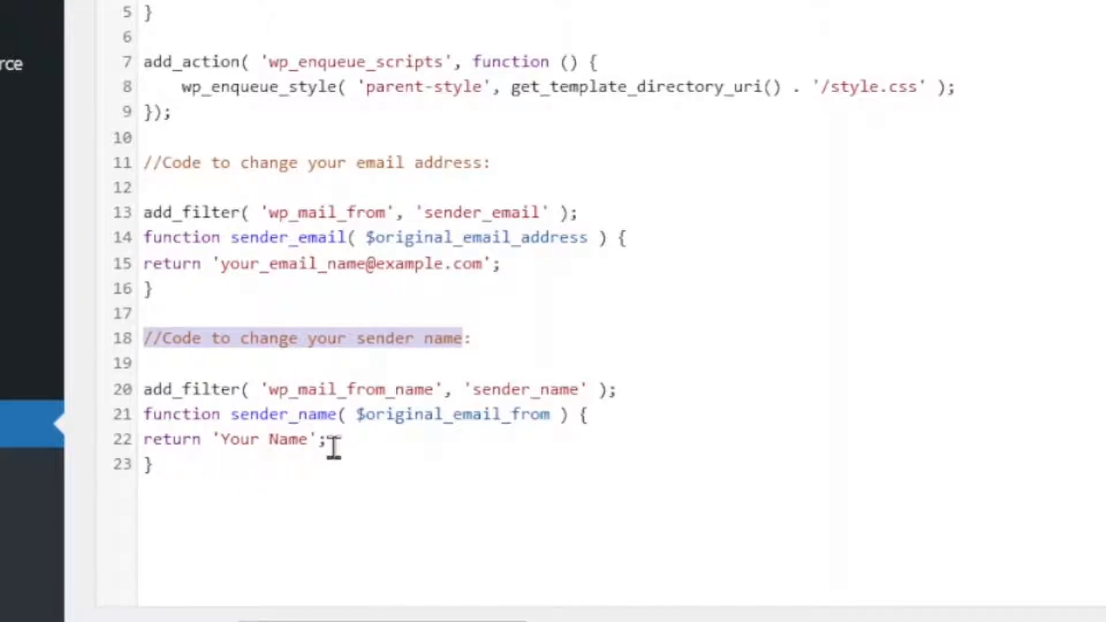
mouse_move(222, 264)
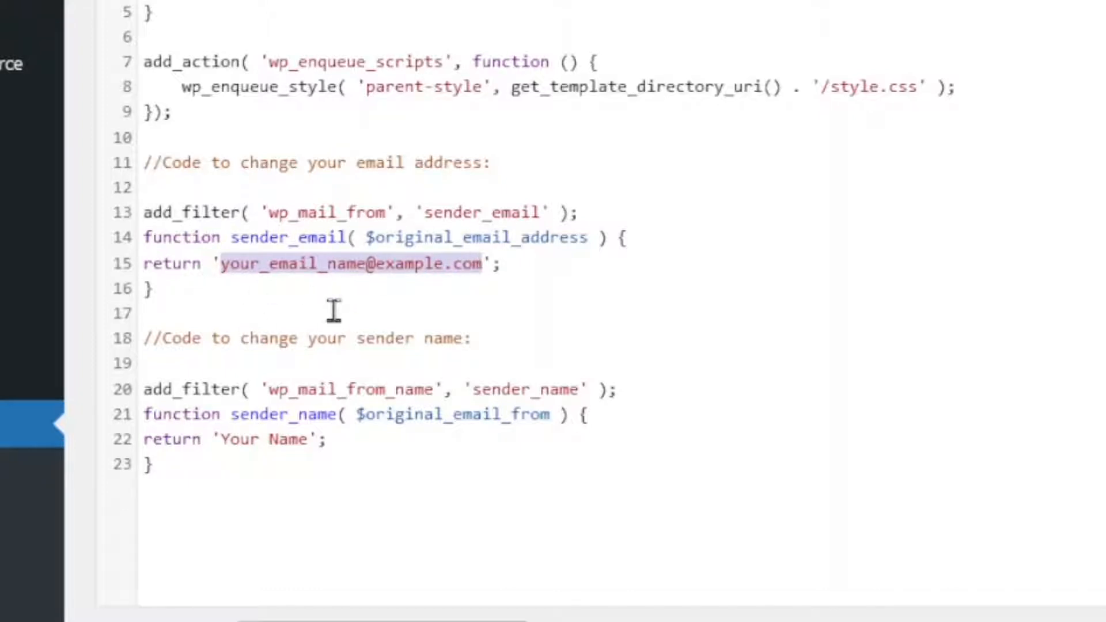
key("Delete")
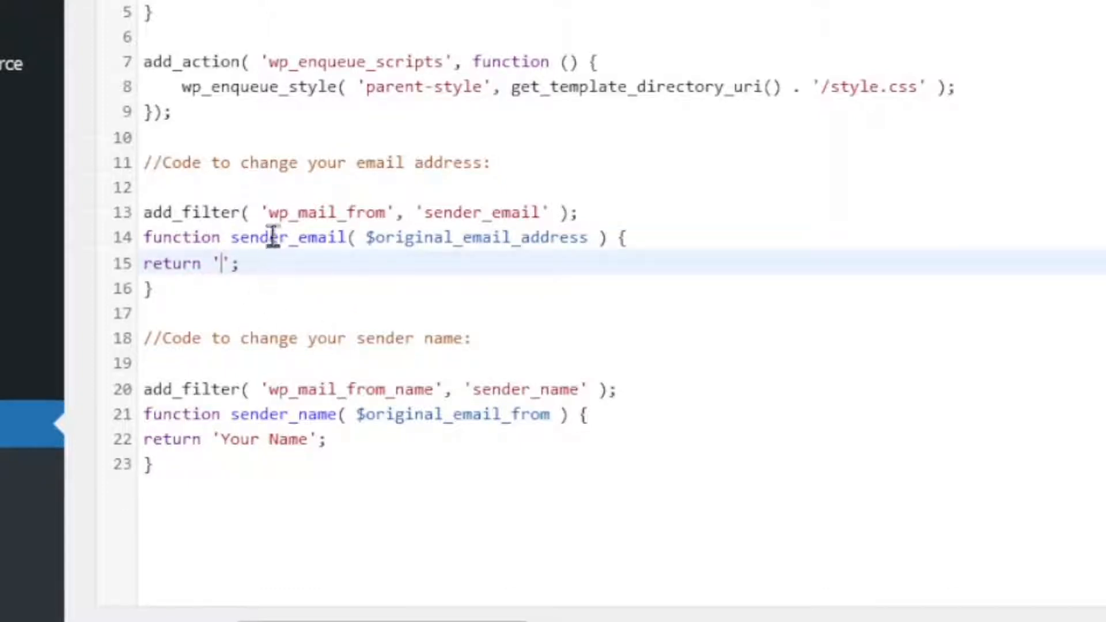
mouse_move(264, 275)
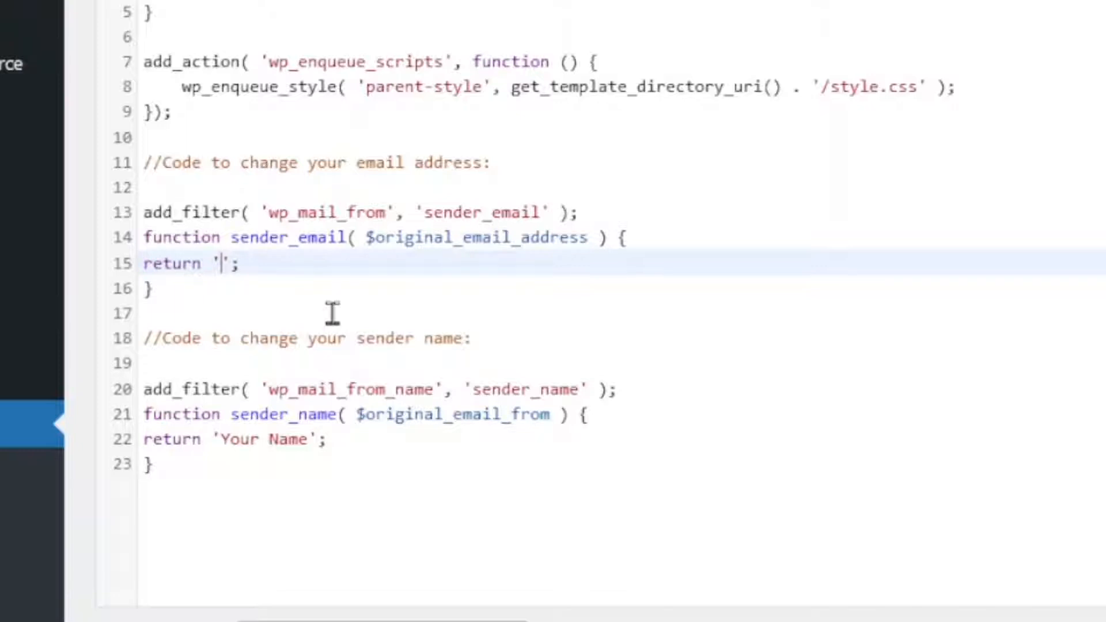
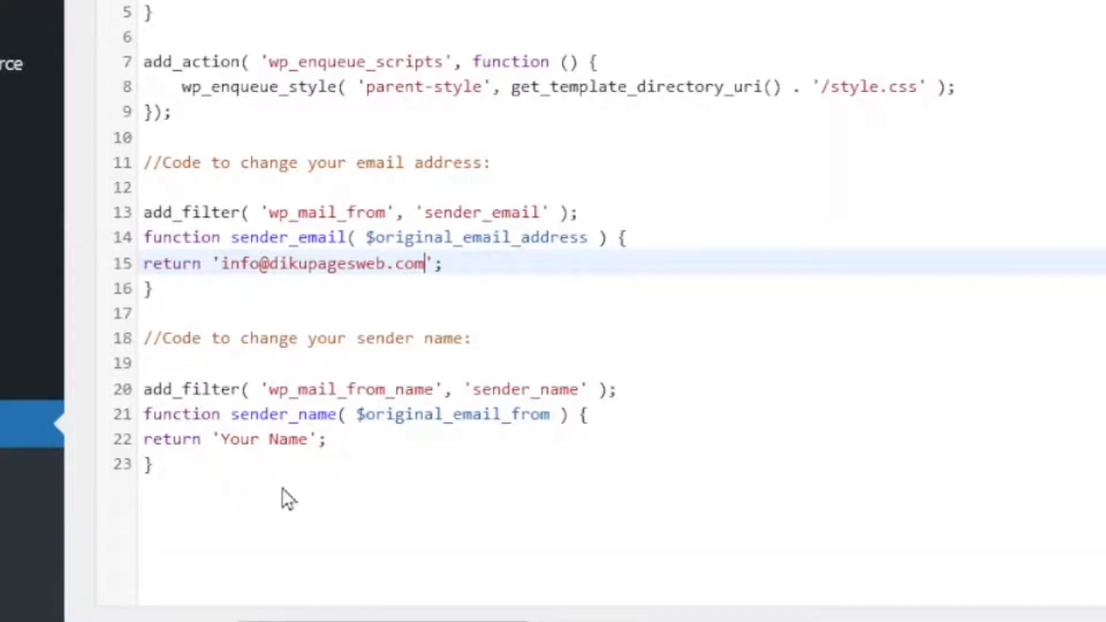
mouse_move(226, 439)
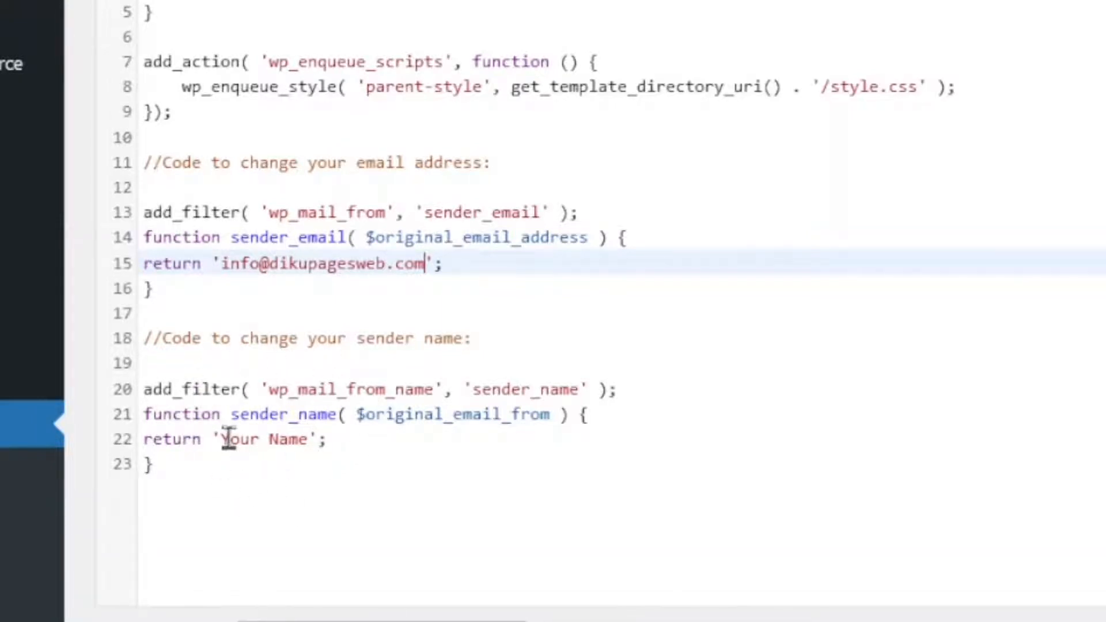
Replace 'Your Name' with Dikupages Web and update functions.php.
double_click(261, 439)
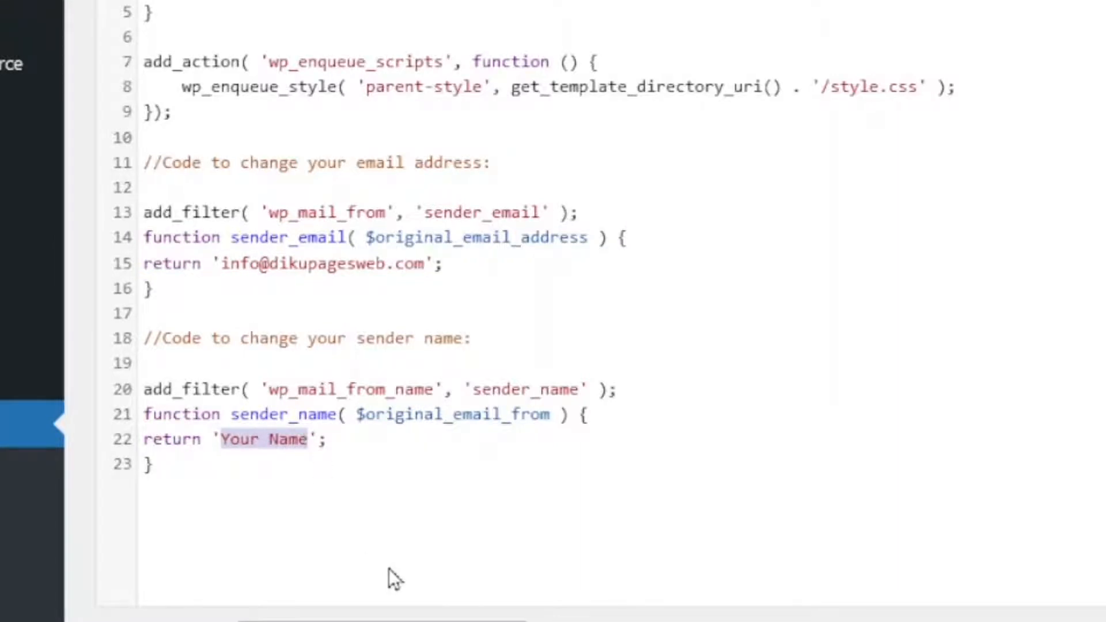
key("Delete")
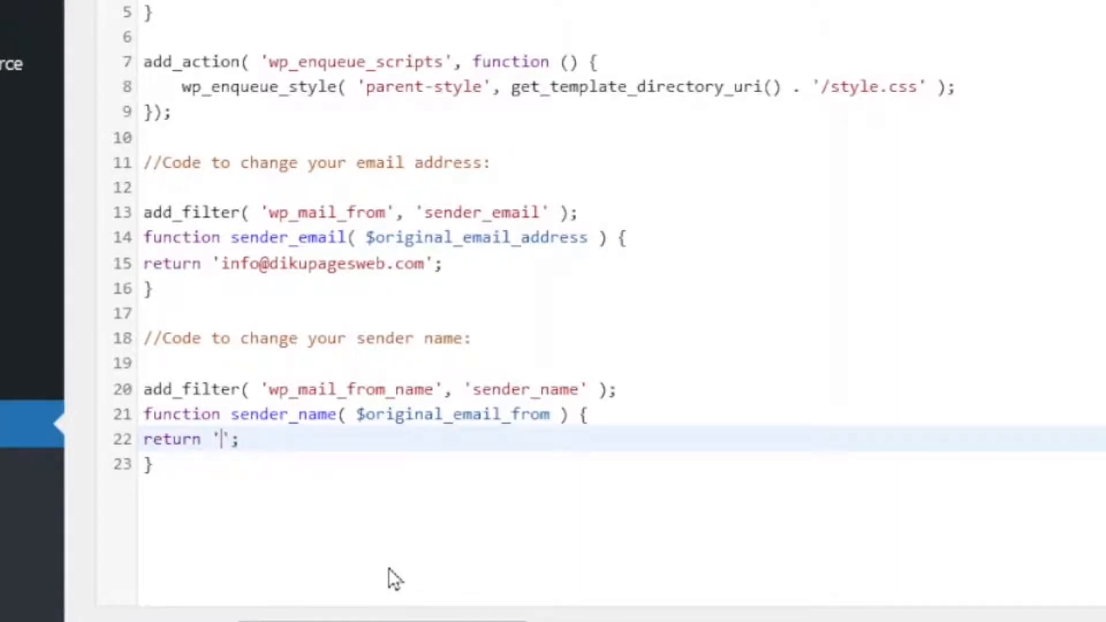
type("D")
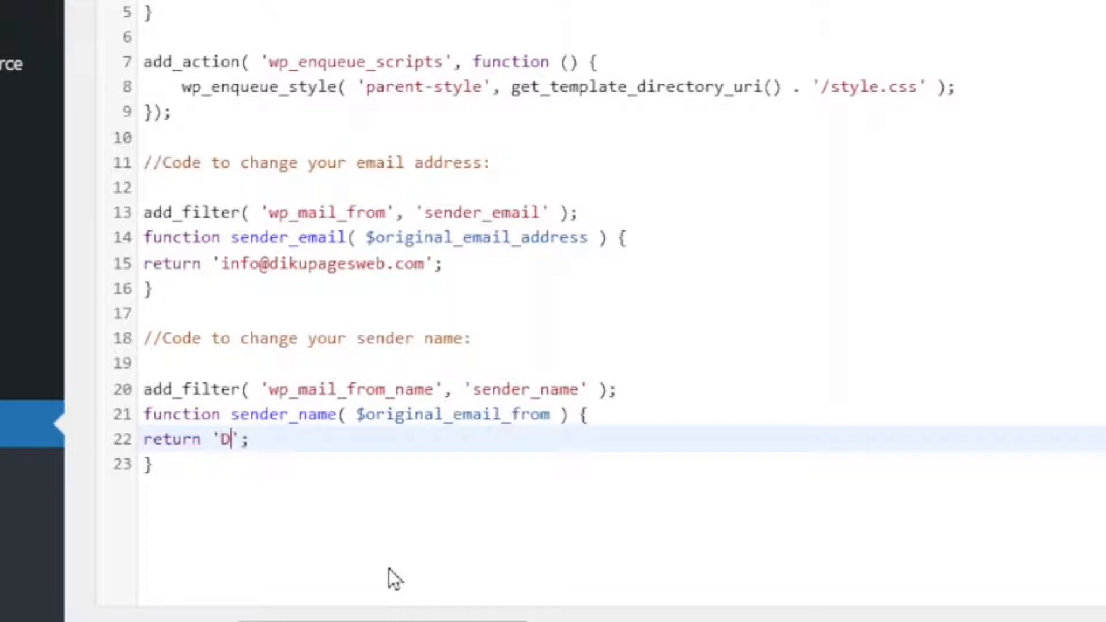
type("ikupages Web")
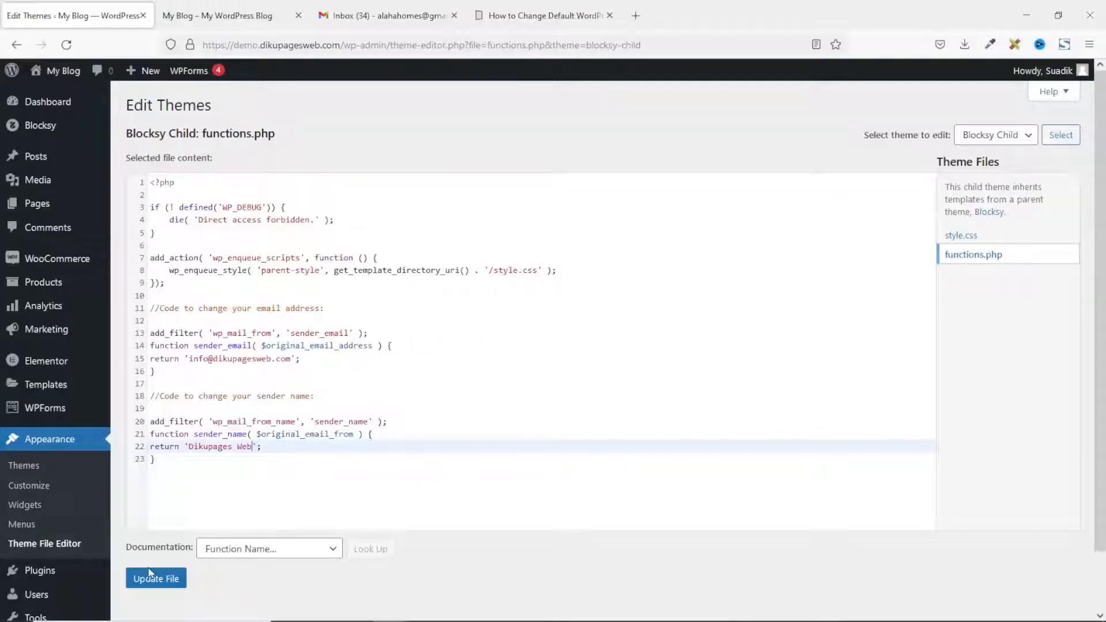
left_click(156, 578)
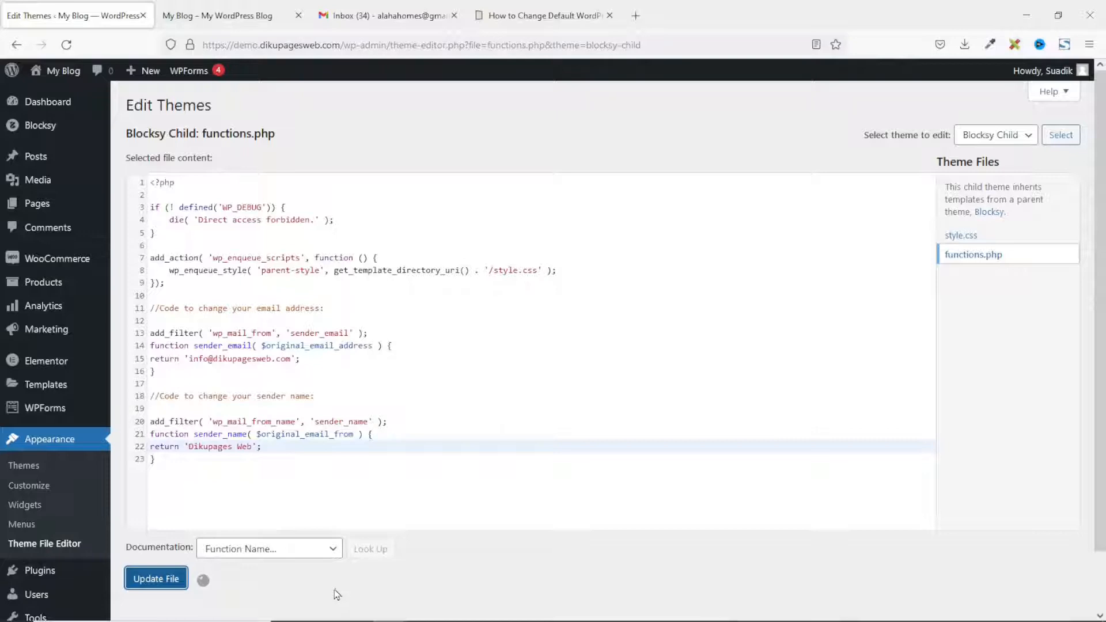
left_click(156, 579)
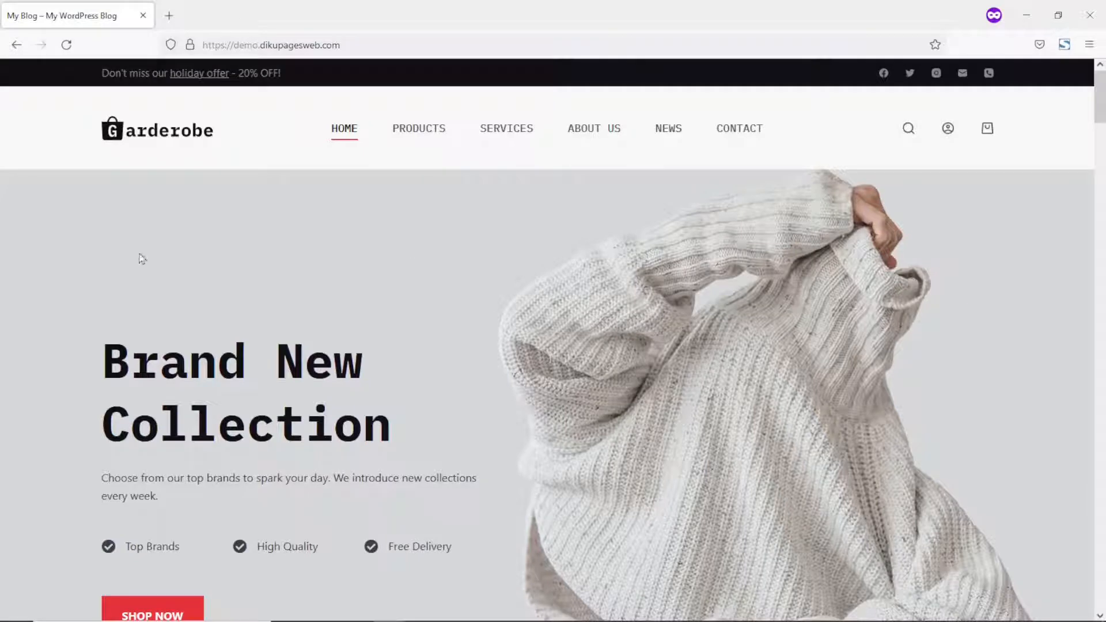
mouse_move(414, 247)
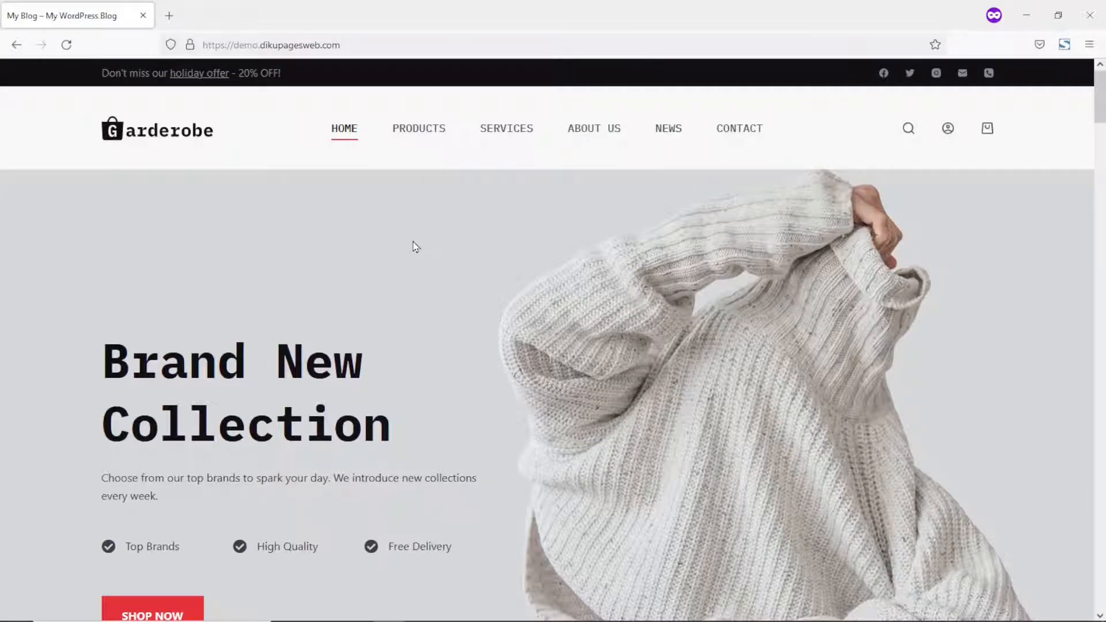
mouse_move(372, 45)
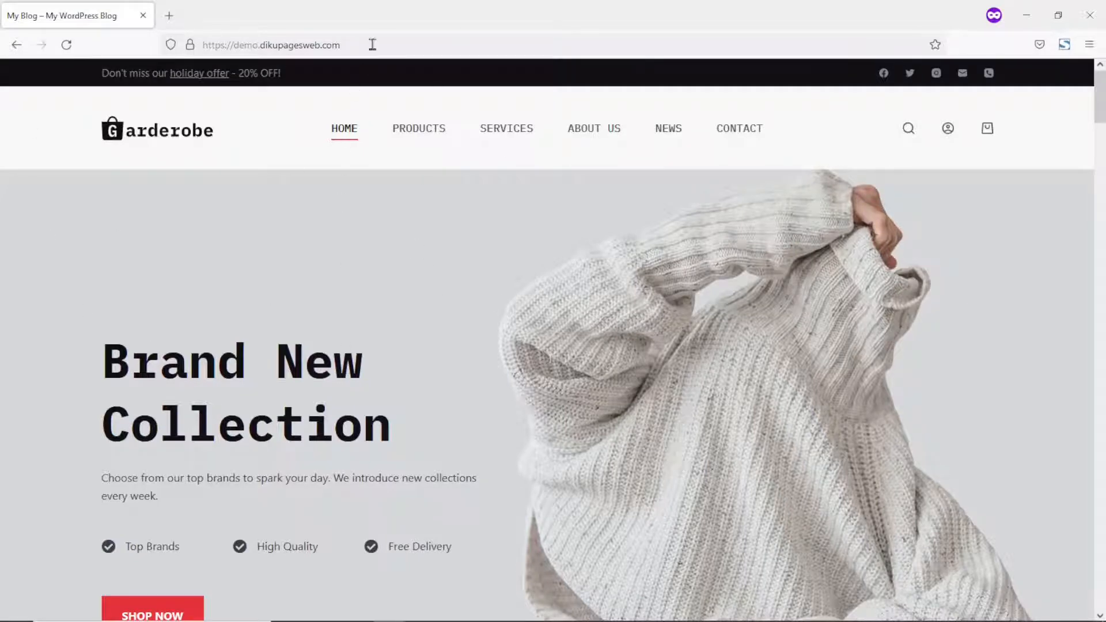
Navigate to the site's wp-admin/ address to reach the login page.
left_click(271, 44)
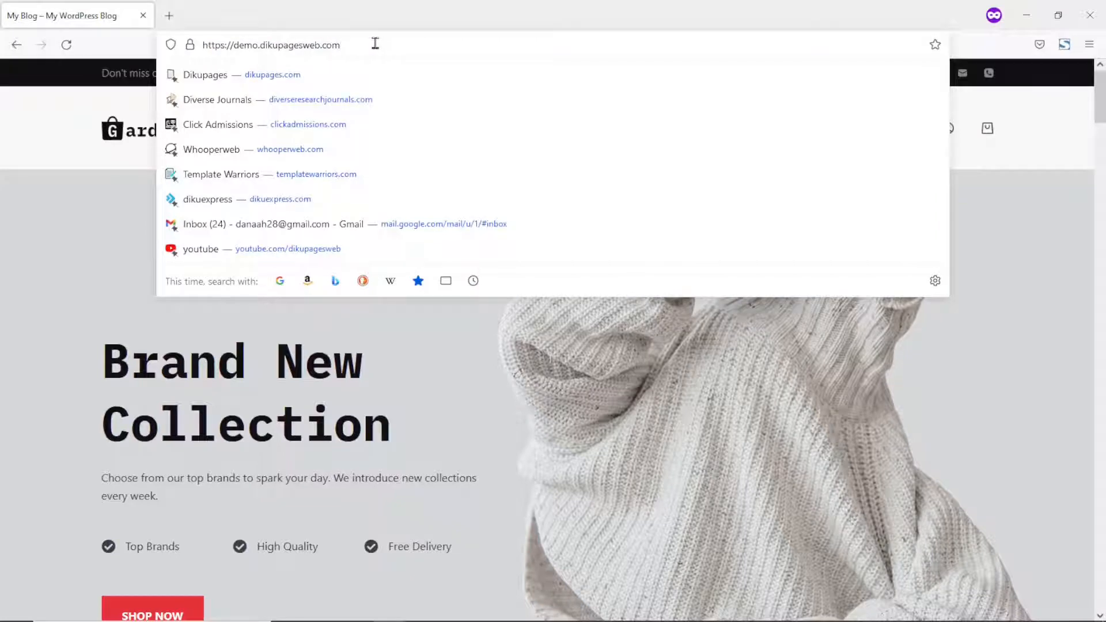
type("wp-admin/")
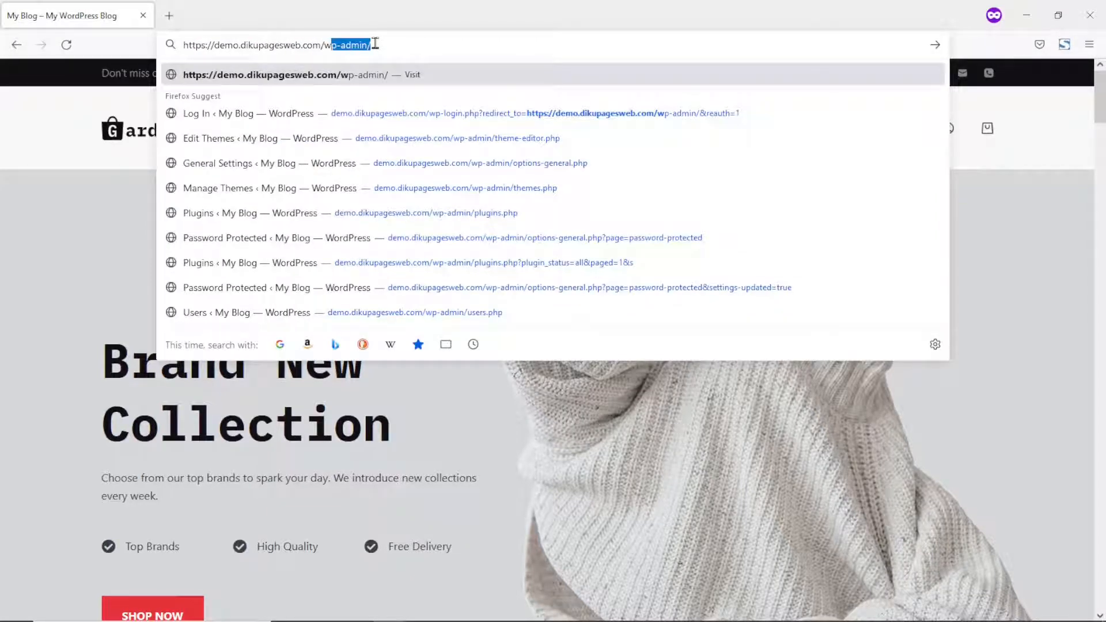
key("Enter")
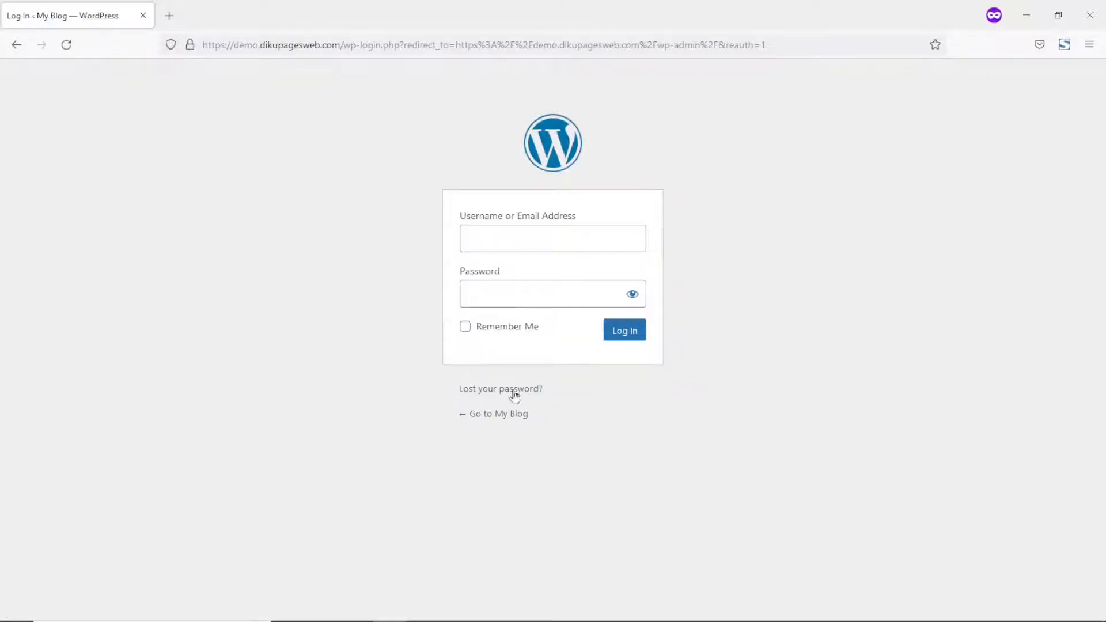
mouse_move(503, 444)
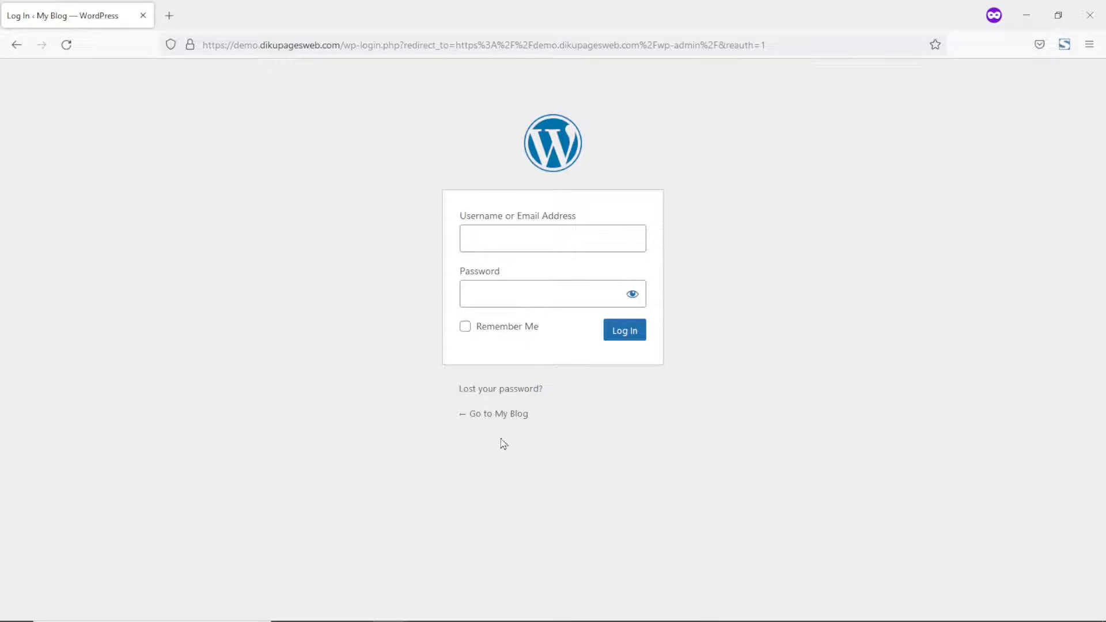
mouse_move(634, 475)
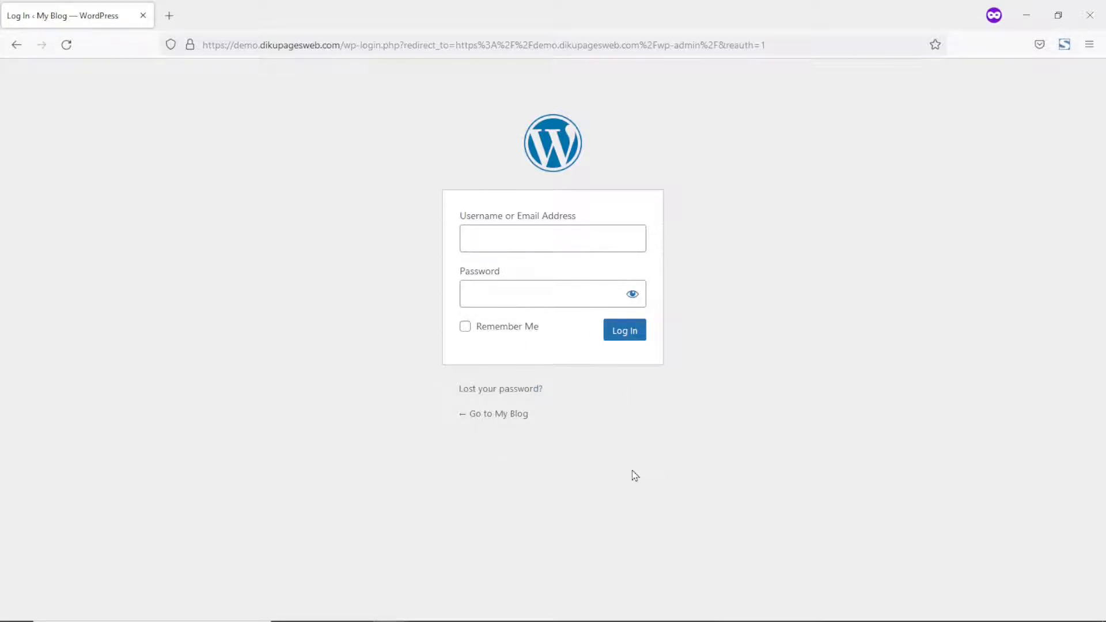
mouse_move(611, 402)
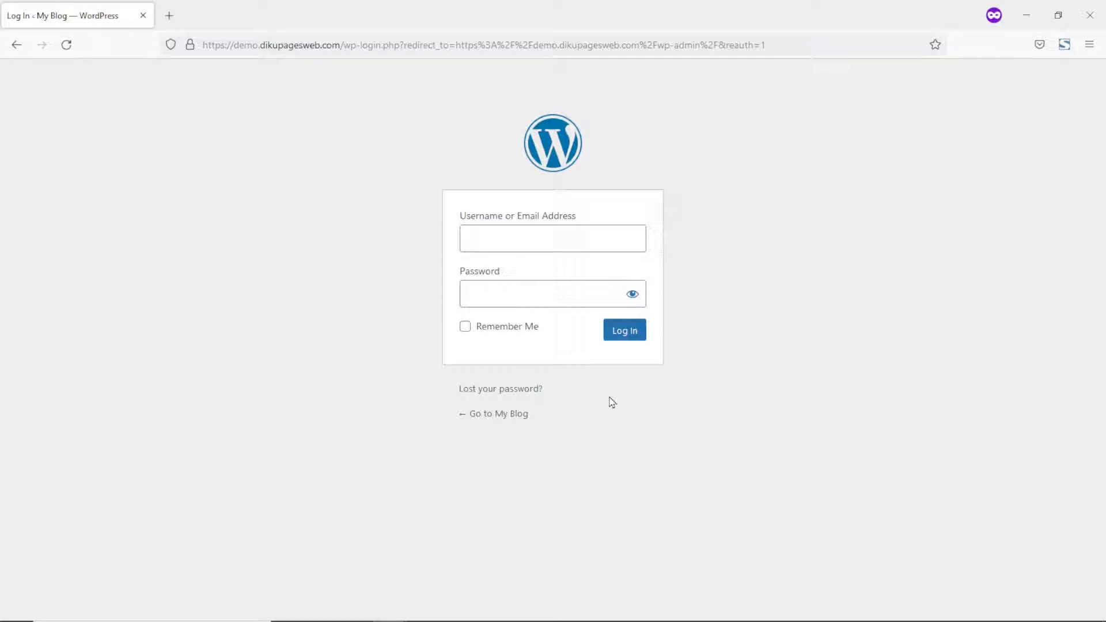
Enable 'Anyone can register' in General Settings and save changes.
left_click(623, 330)
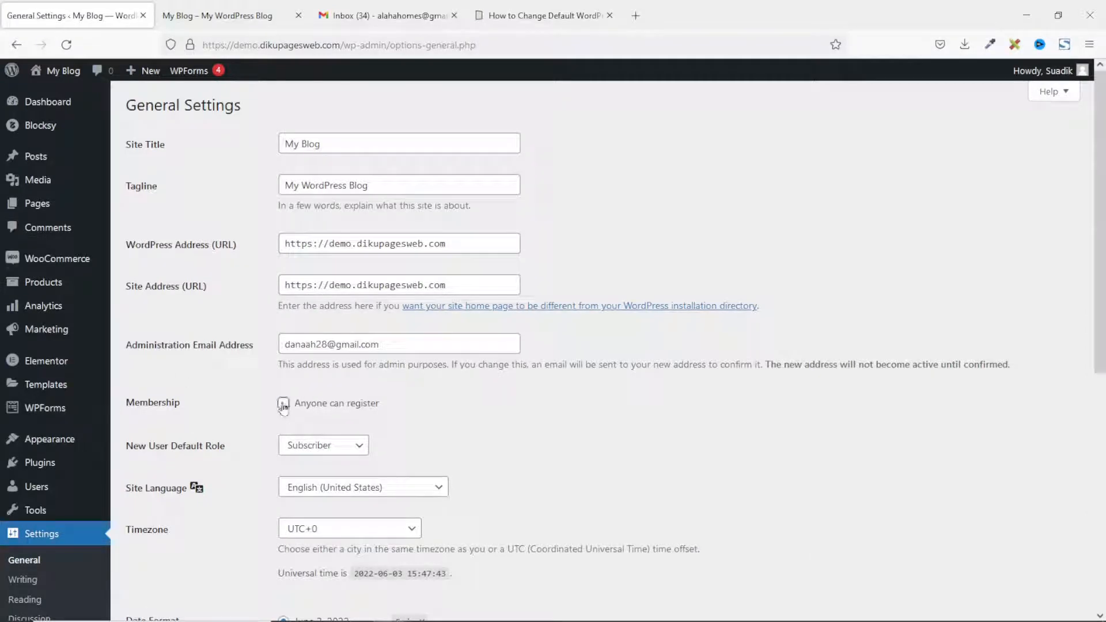
left_click(283, 403)
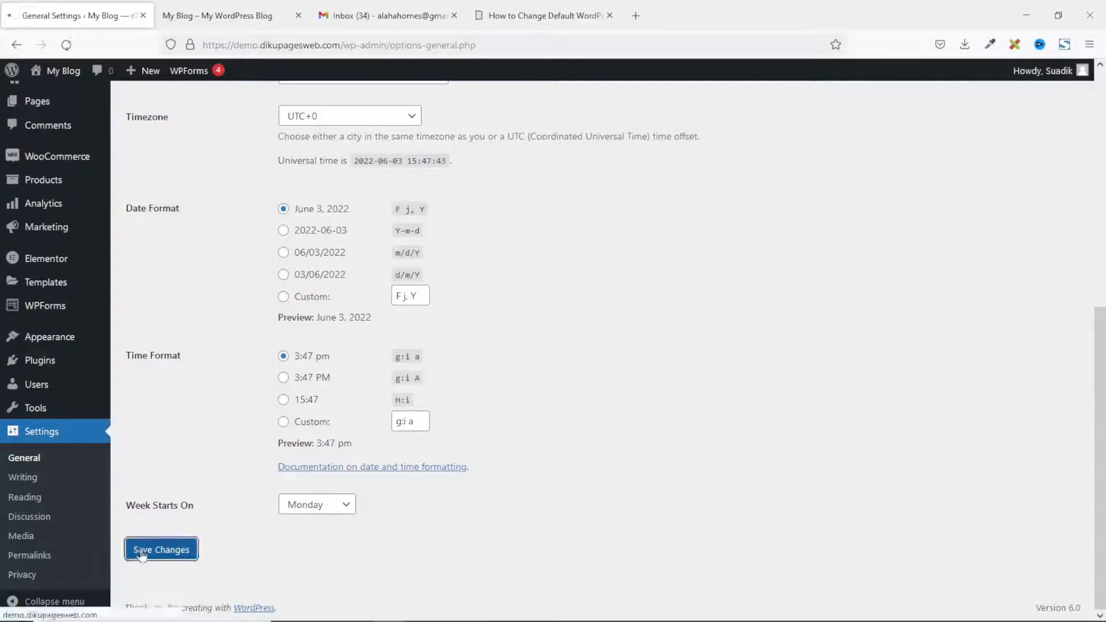
left_click(161, 549)
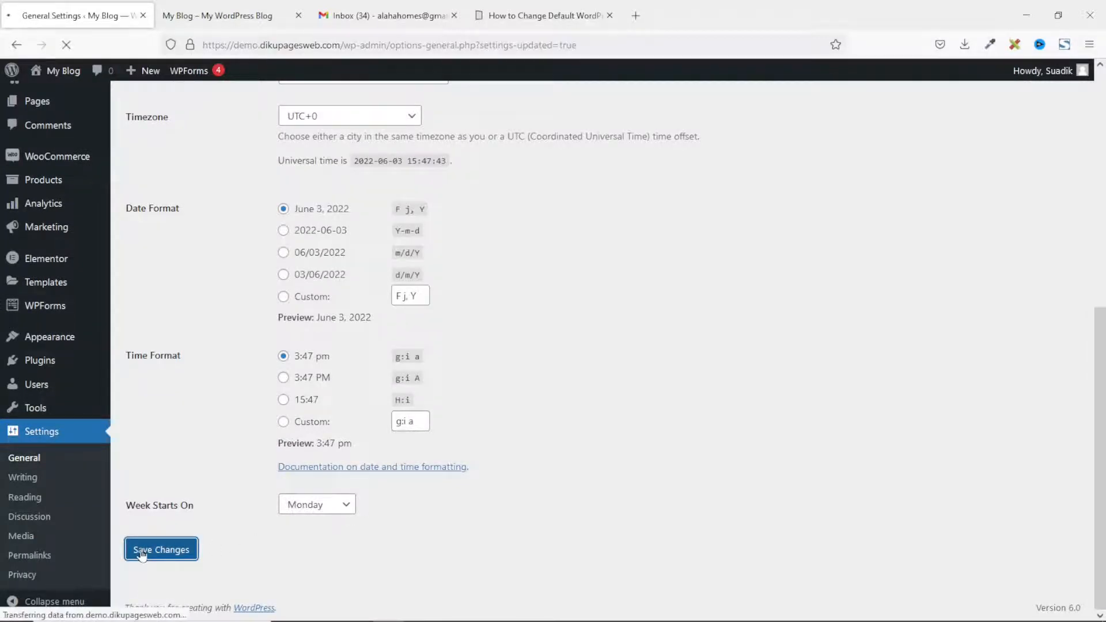
left_click(160, 549)
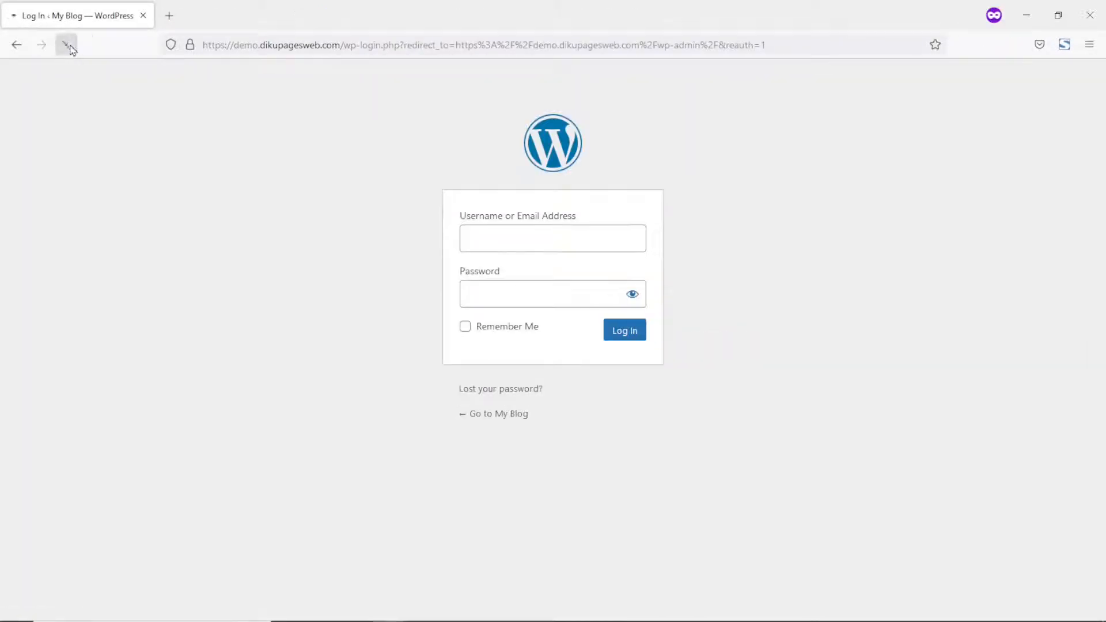
Register user 'sirsuadik' with the autofilled email address on the wp-login register form.
left_click(66, 44)
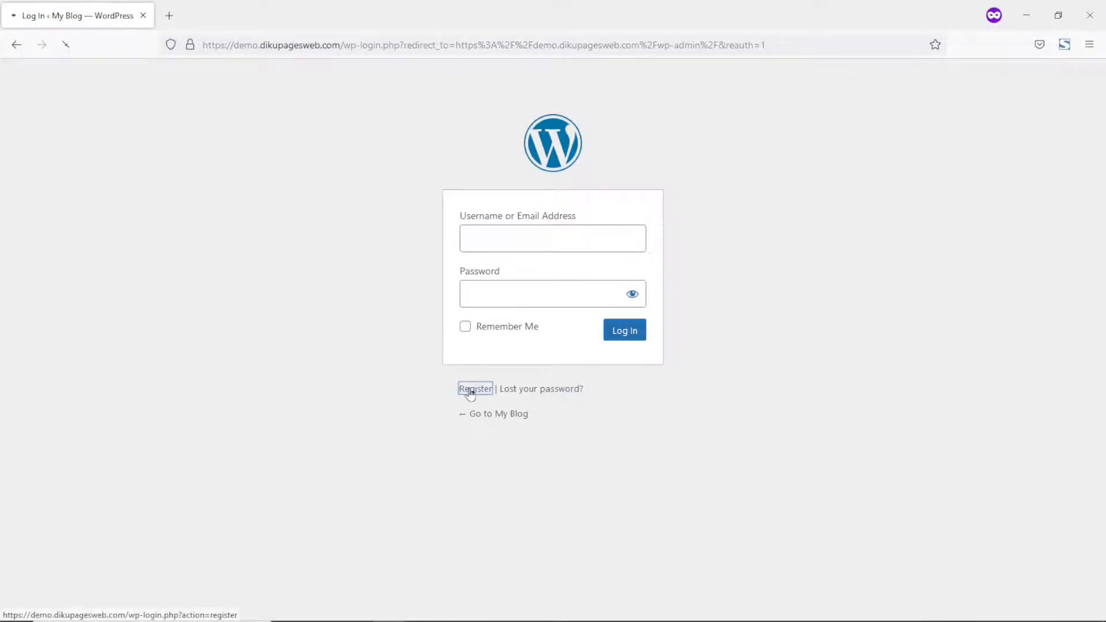
left_click(475, 389)
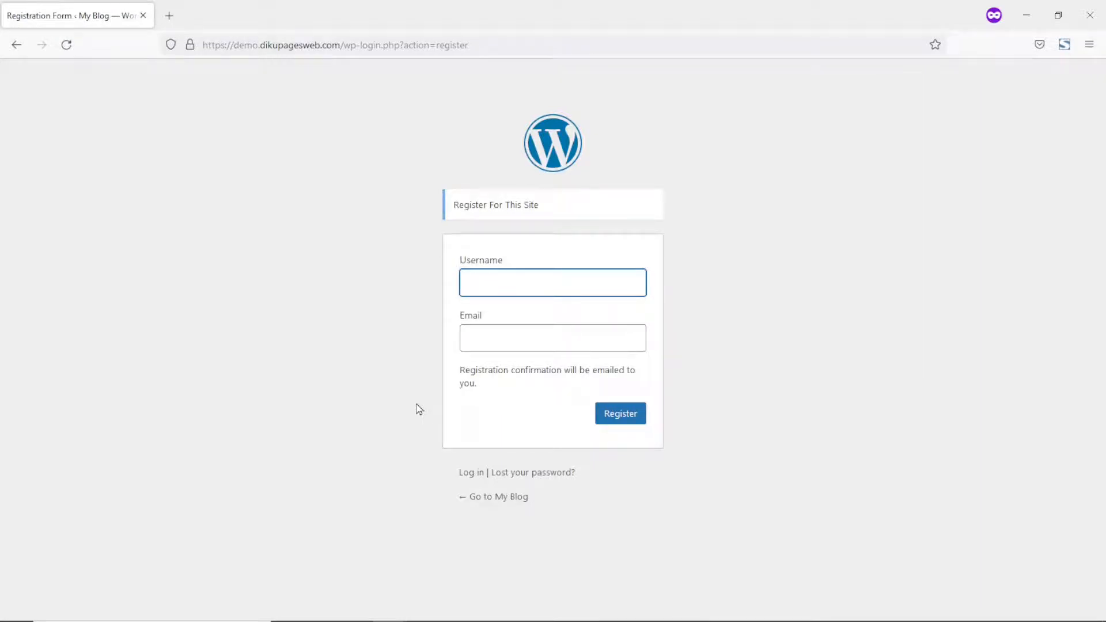
type("sirsuadik")
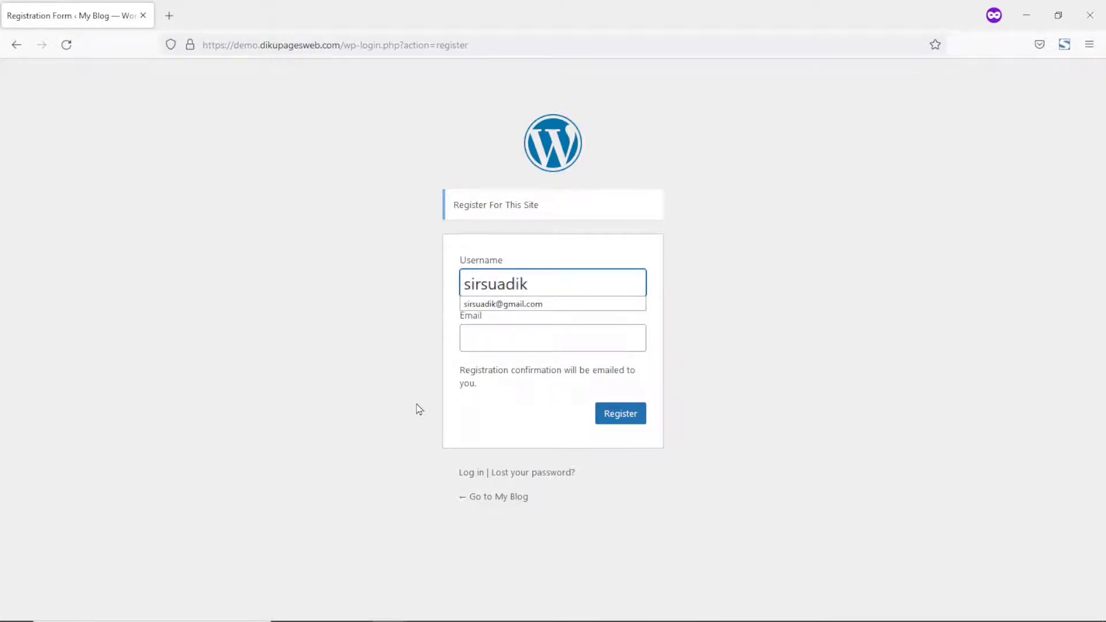
left_click(552, 337)
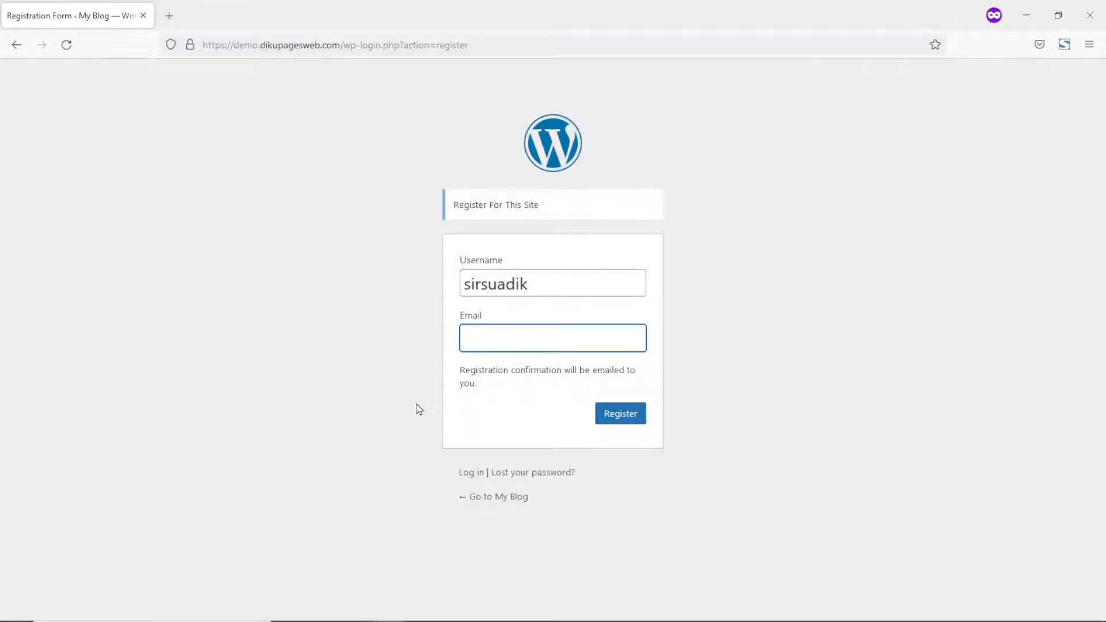
type("sir")
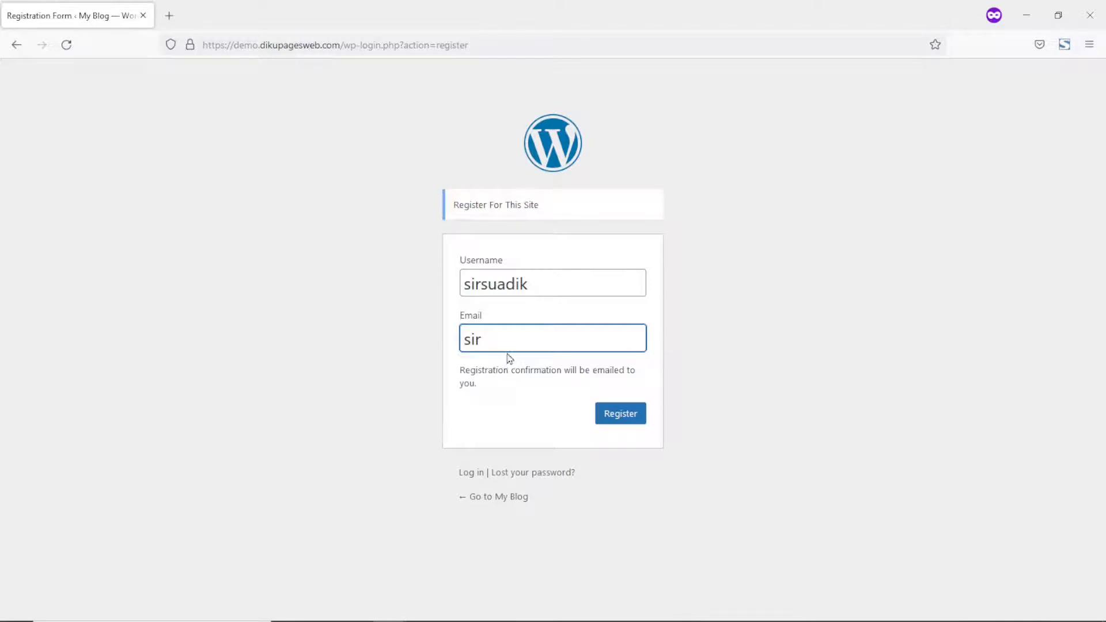
left_click(619, 413)
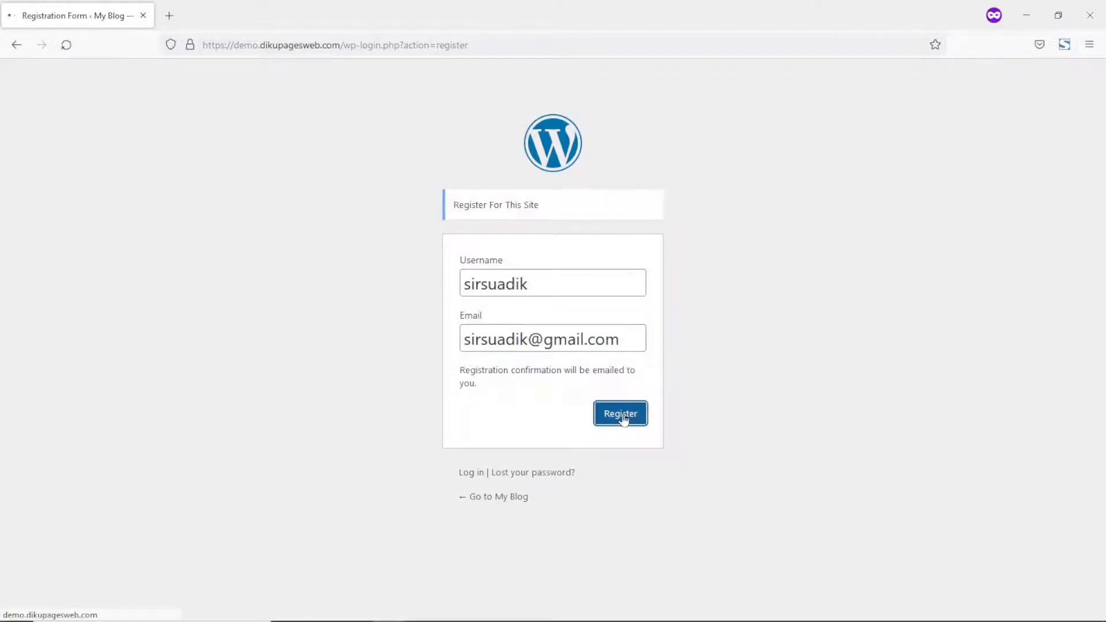
left_click(620, 414)
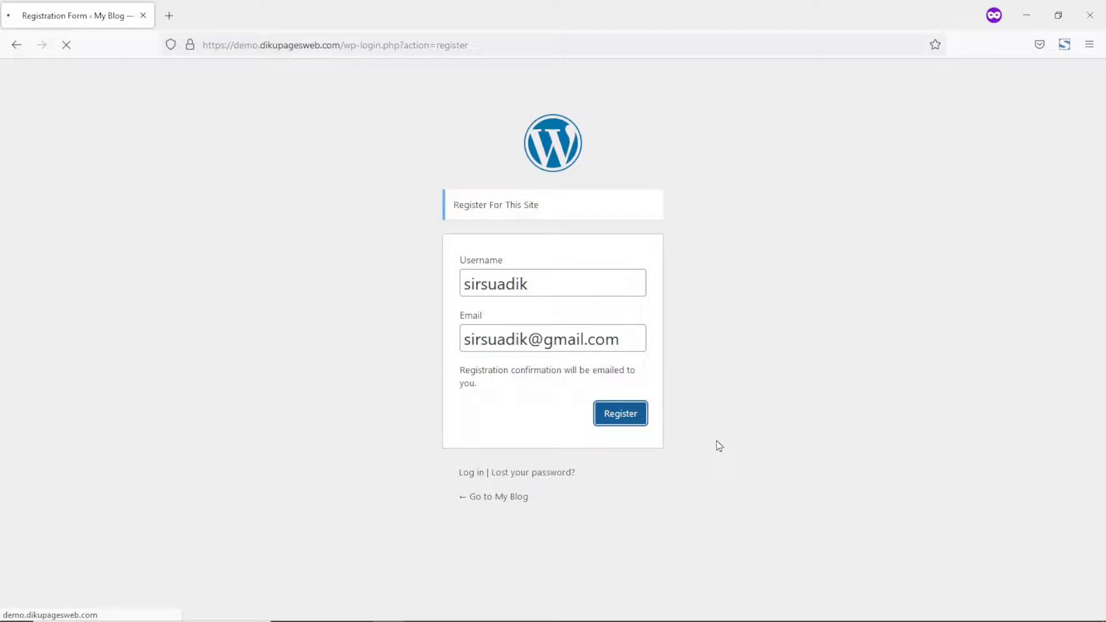
left_click(619, 413)
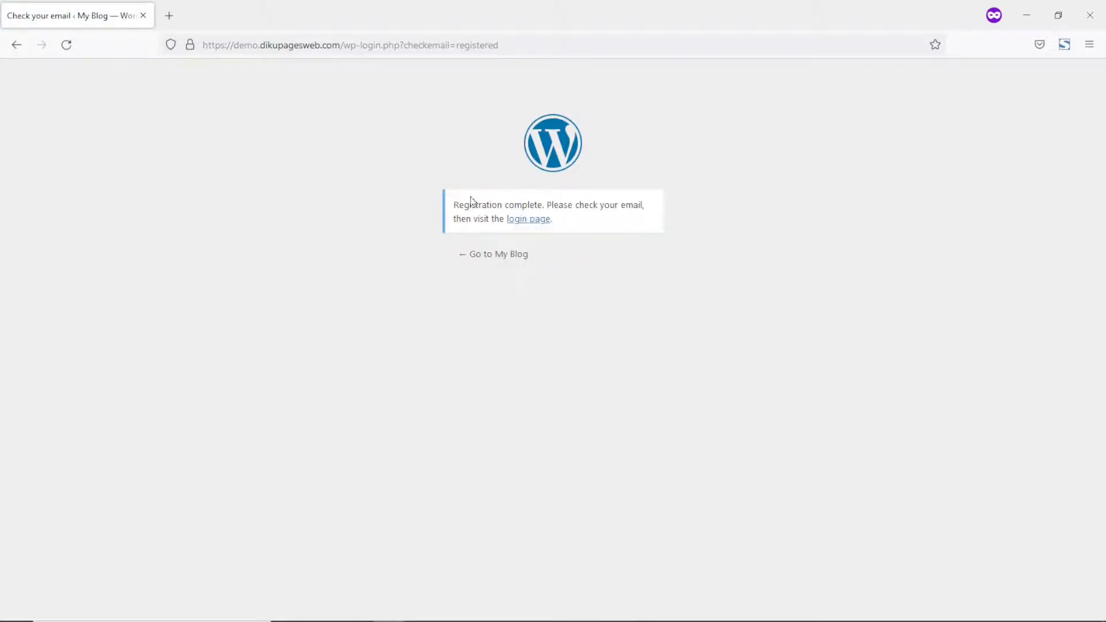
mouse_move(619, 262)
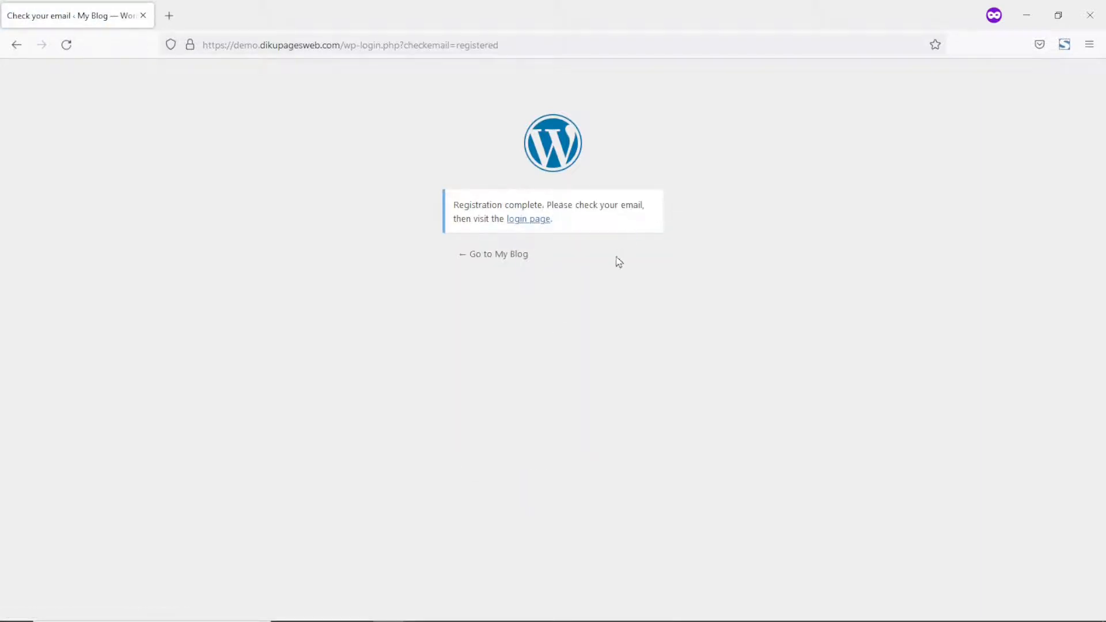
left_click(387, 15)
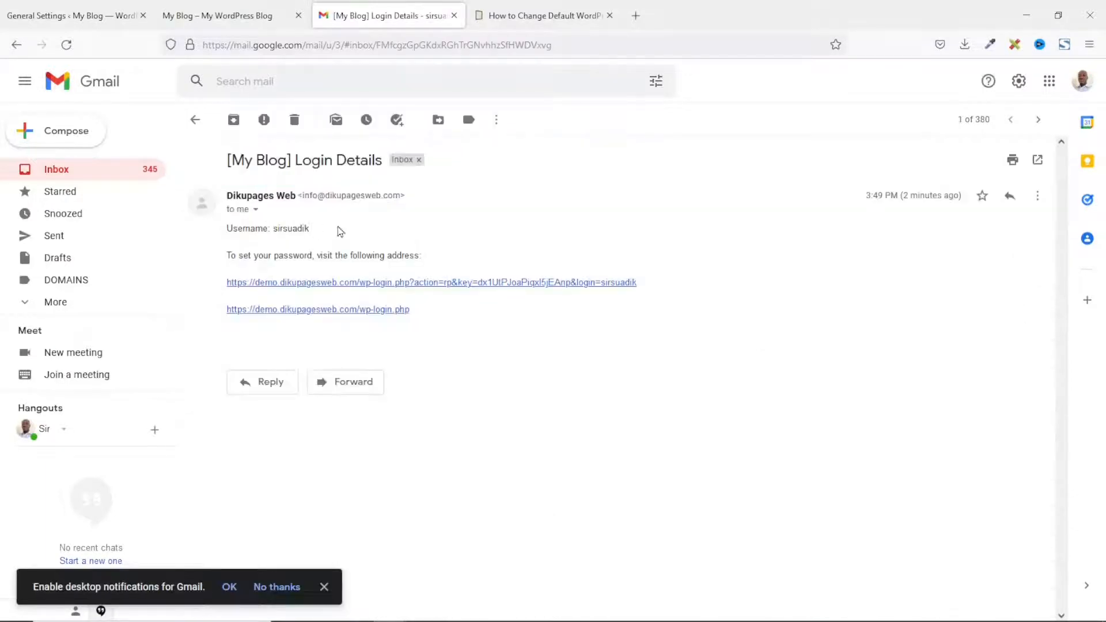
double_click(247, 195)
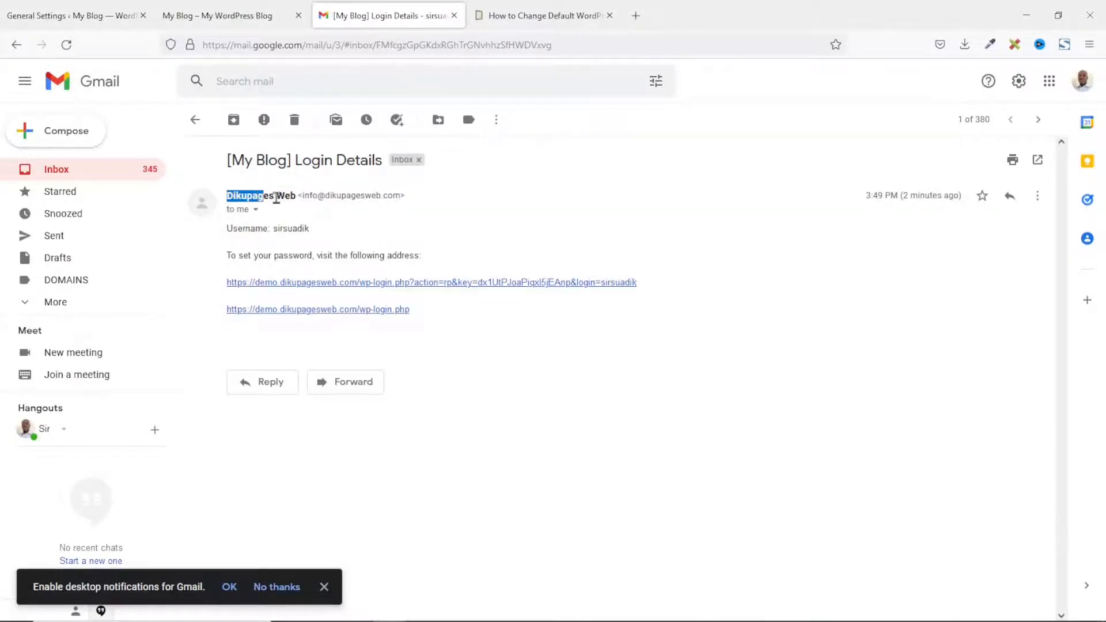
left_click(261, 195)
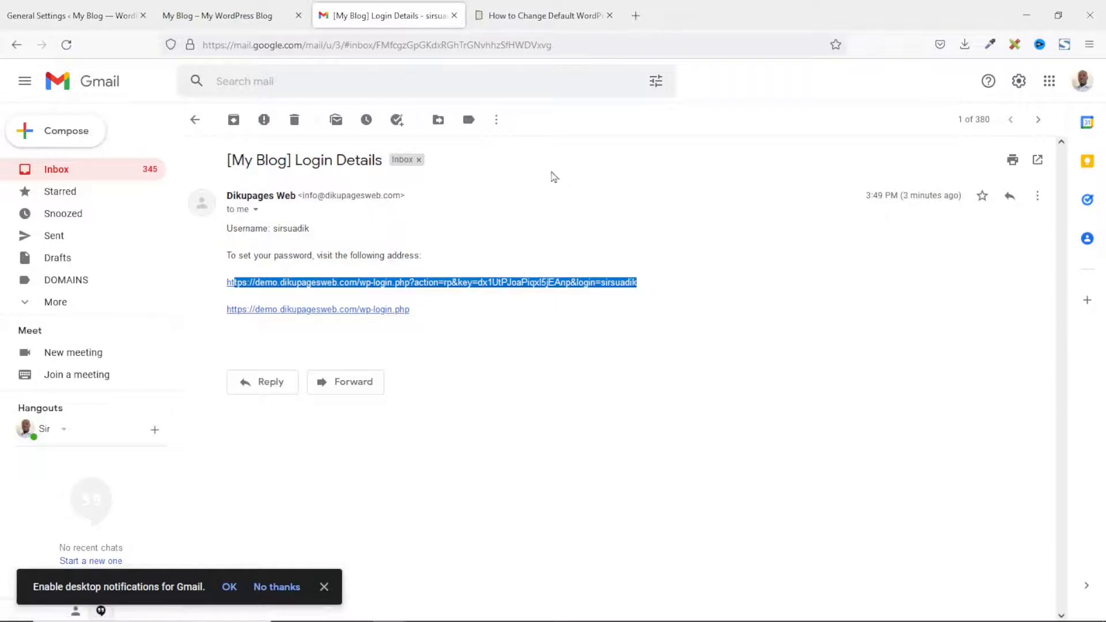
mouse_move(591, 204)
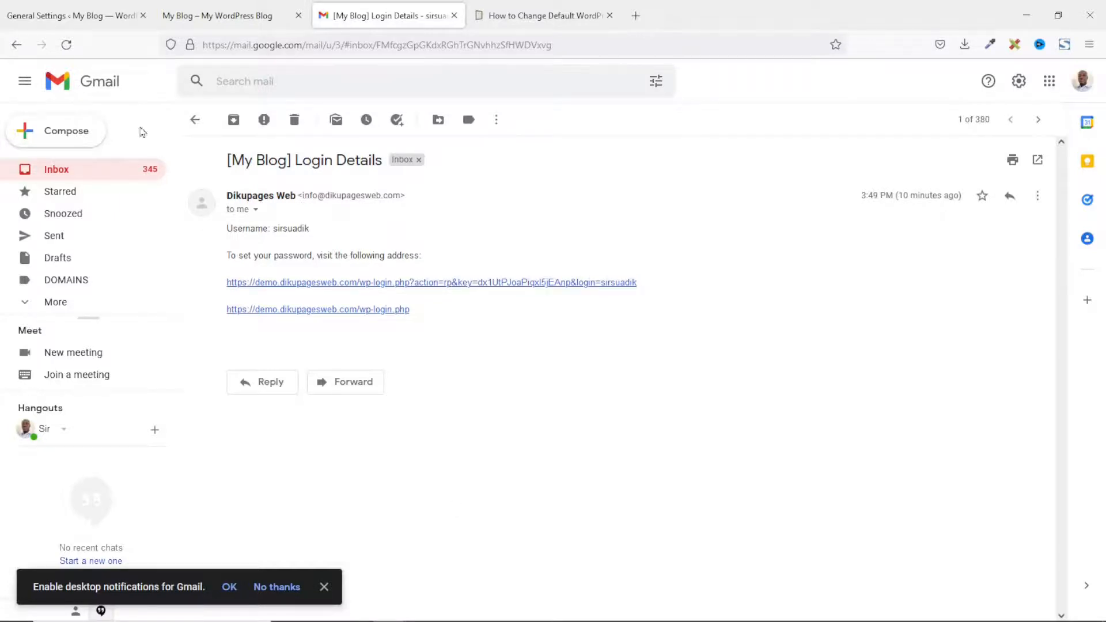
Return to WordPress admin and show the full Users list.
left_click(75, 15)
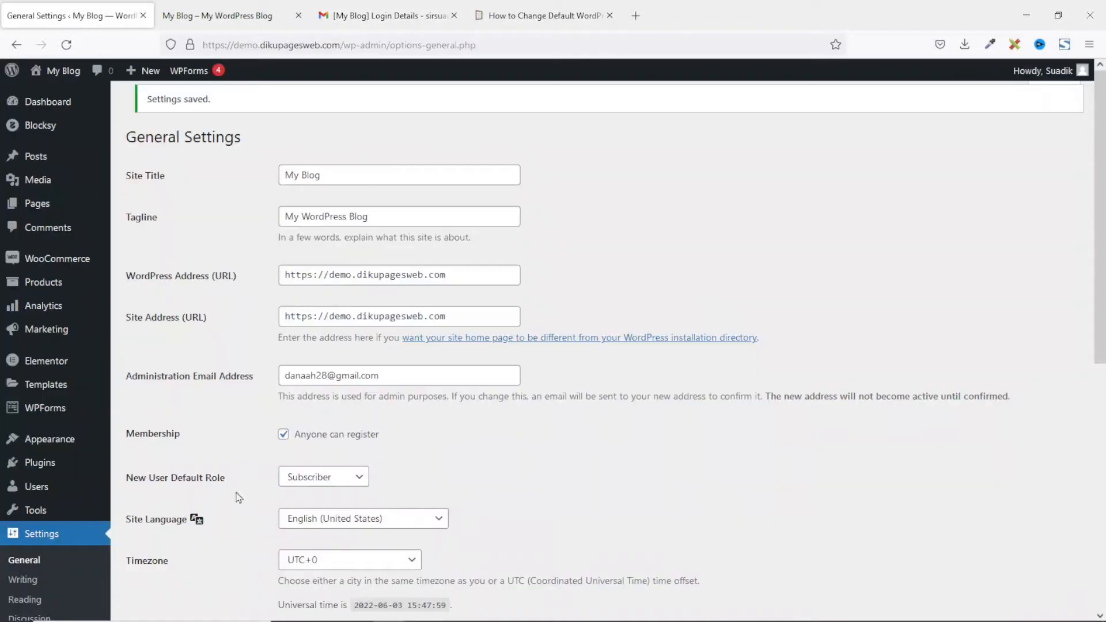
left_click(36, 487)
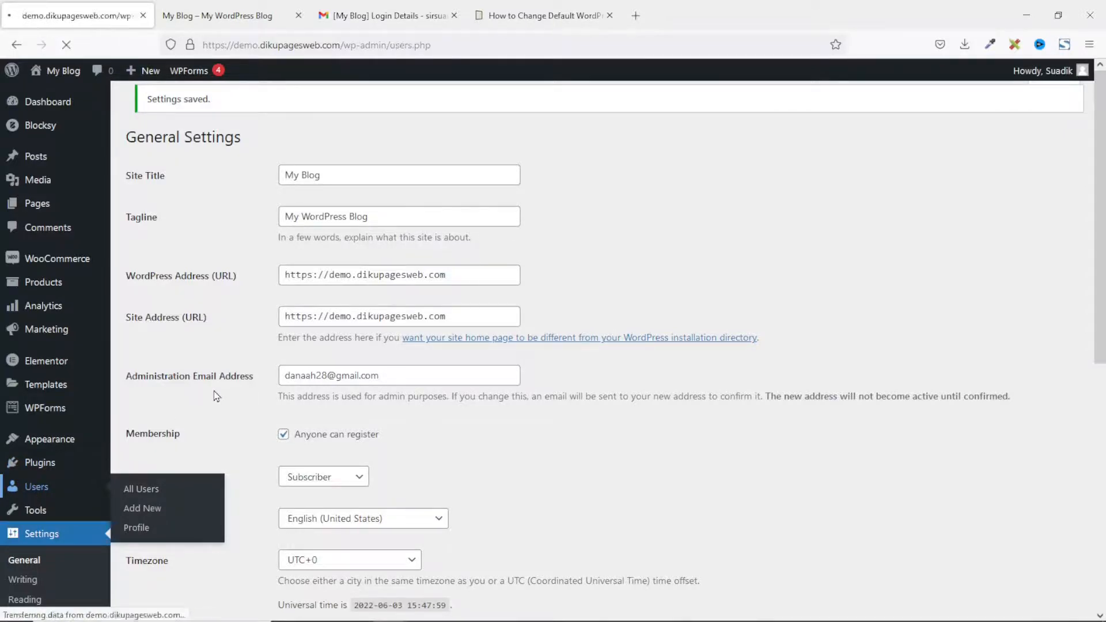
left_click(141, 488)
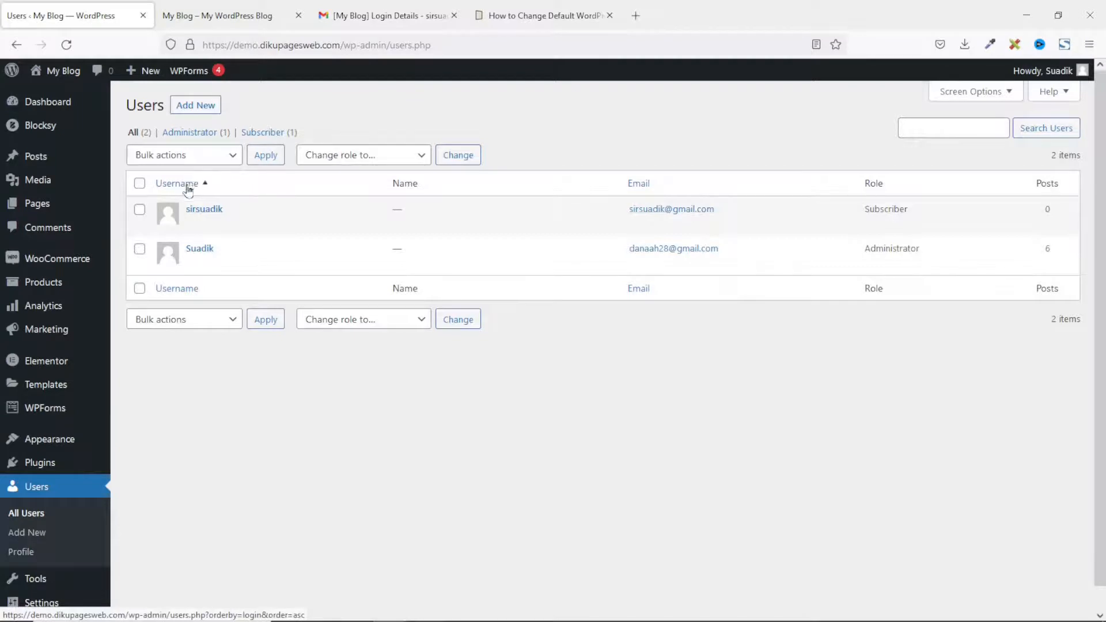
mouse_move(267, 232)
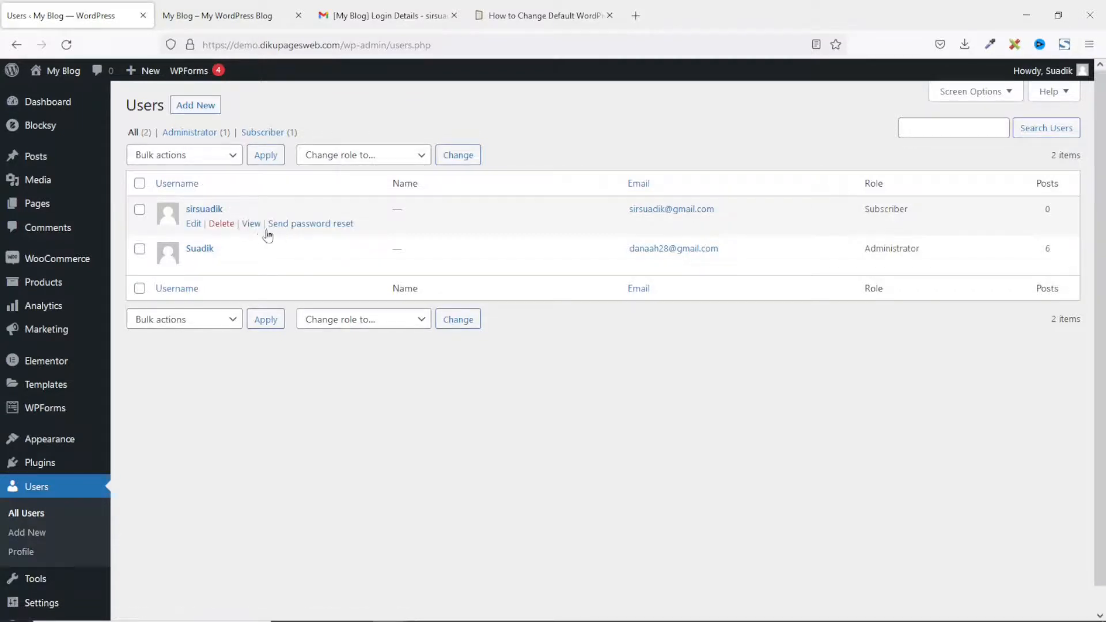
mouse_move(224, 223)
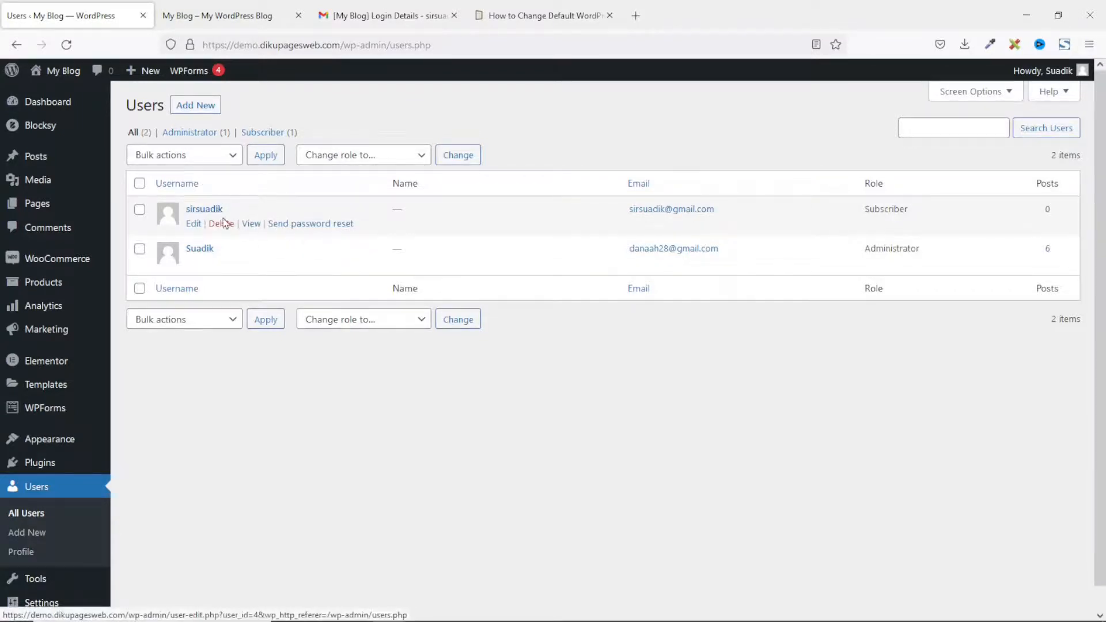
Send a password reset link to the new sirsuadik subscriber.
left_click(311, 223)
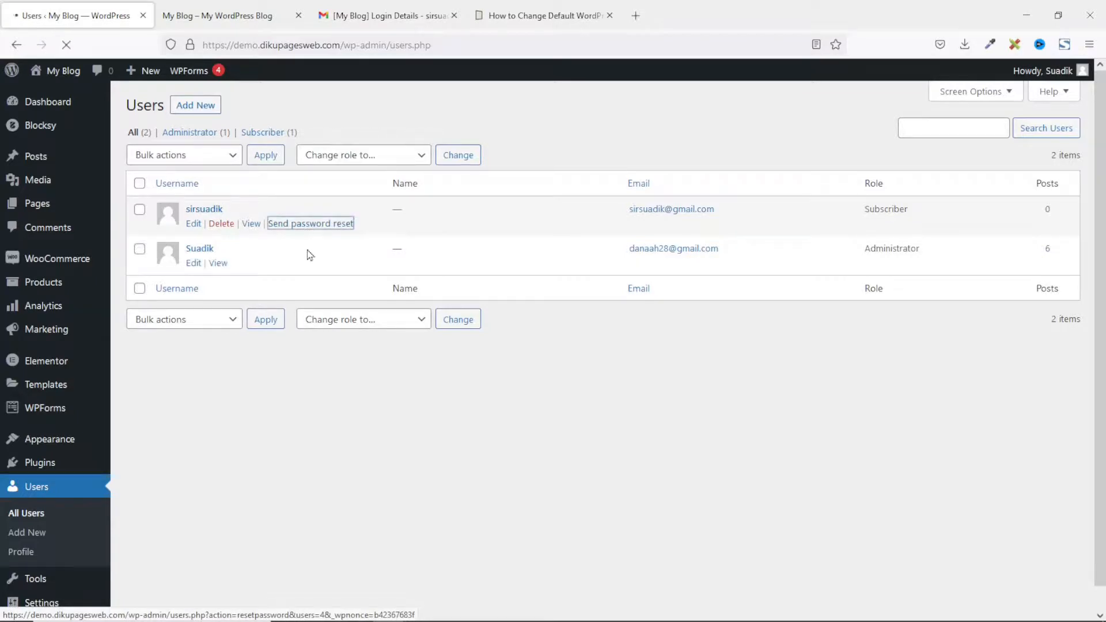
left_click(310, 223)
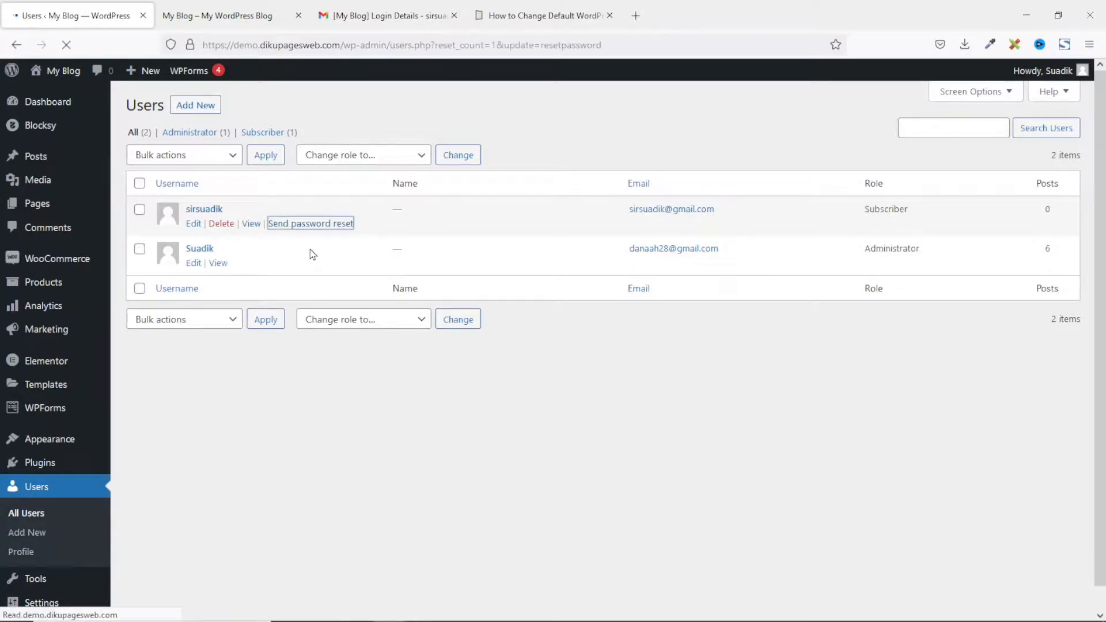
left_click(310, 223)
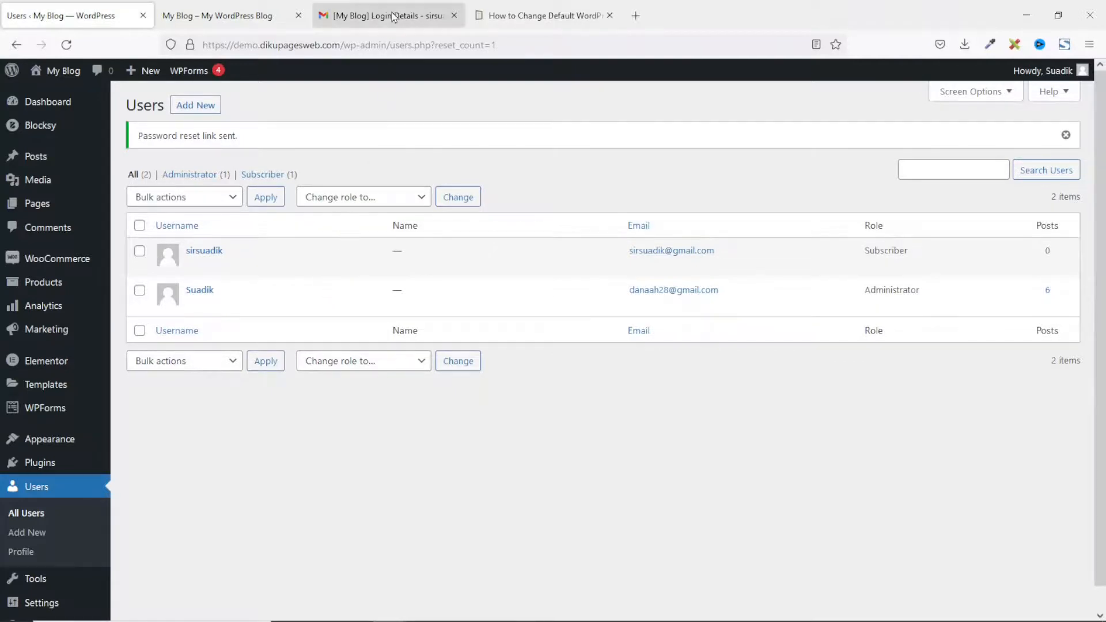
View the [My Blog] Password Reset email from Dikupages Web in Gmail, then return to the blog homepage.
left_click(387, 16)
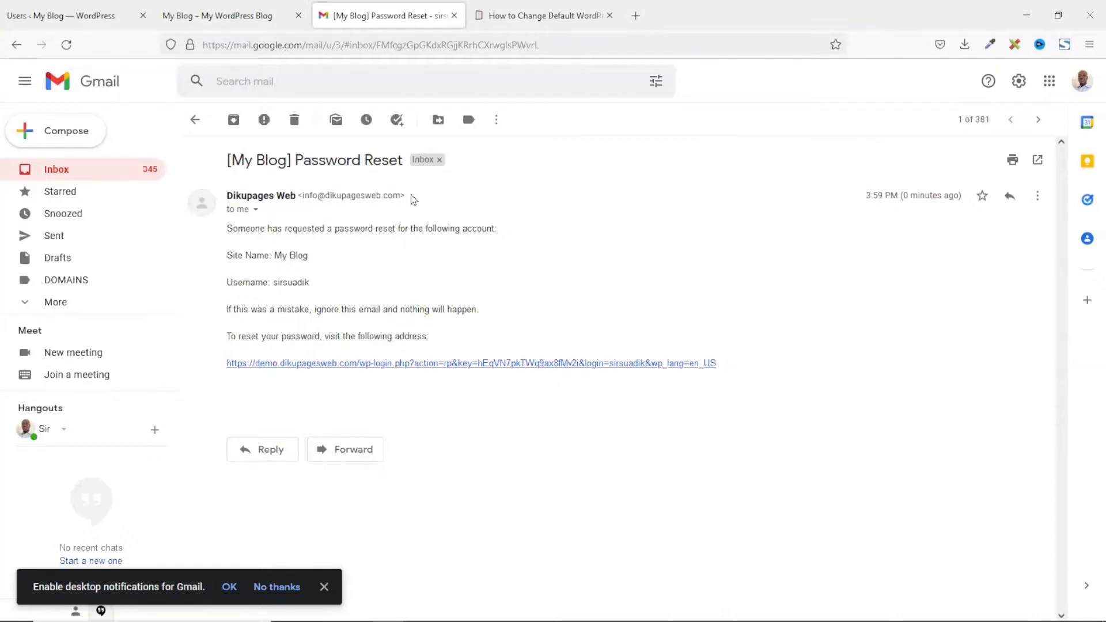
mouse_move(484, 364)
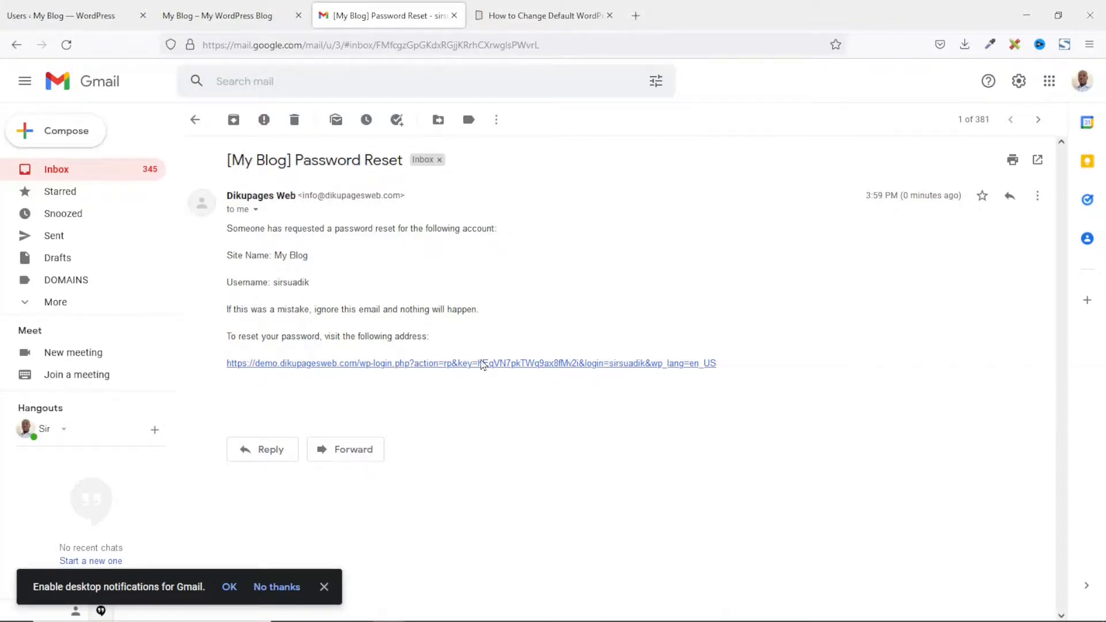
left_click(217, 14)
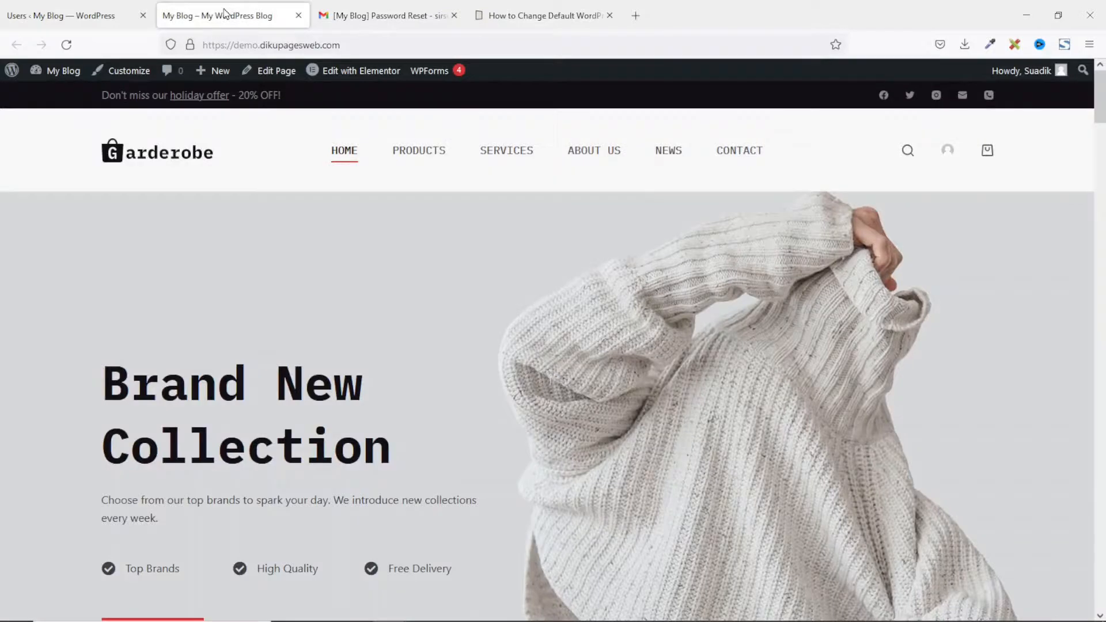